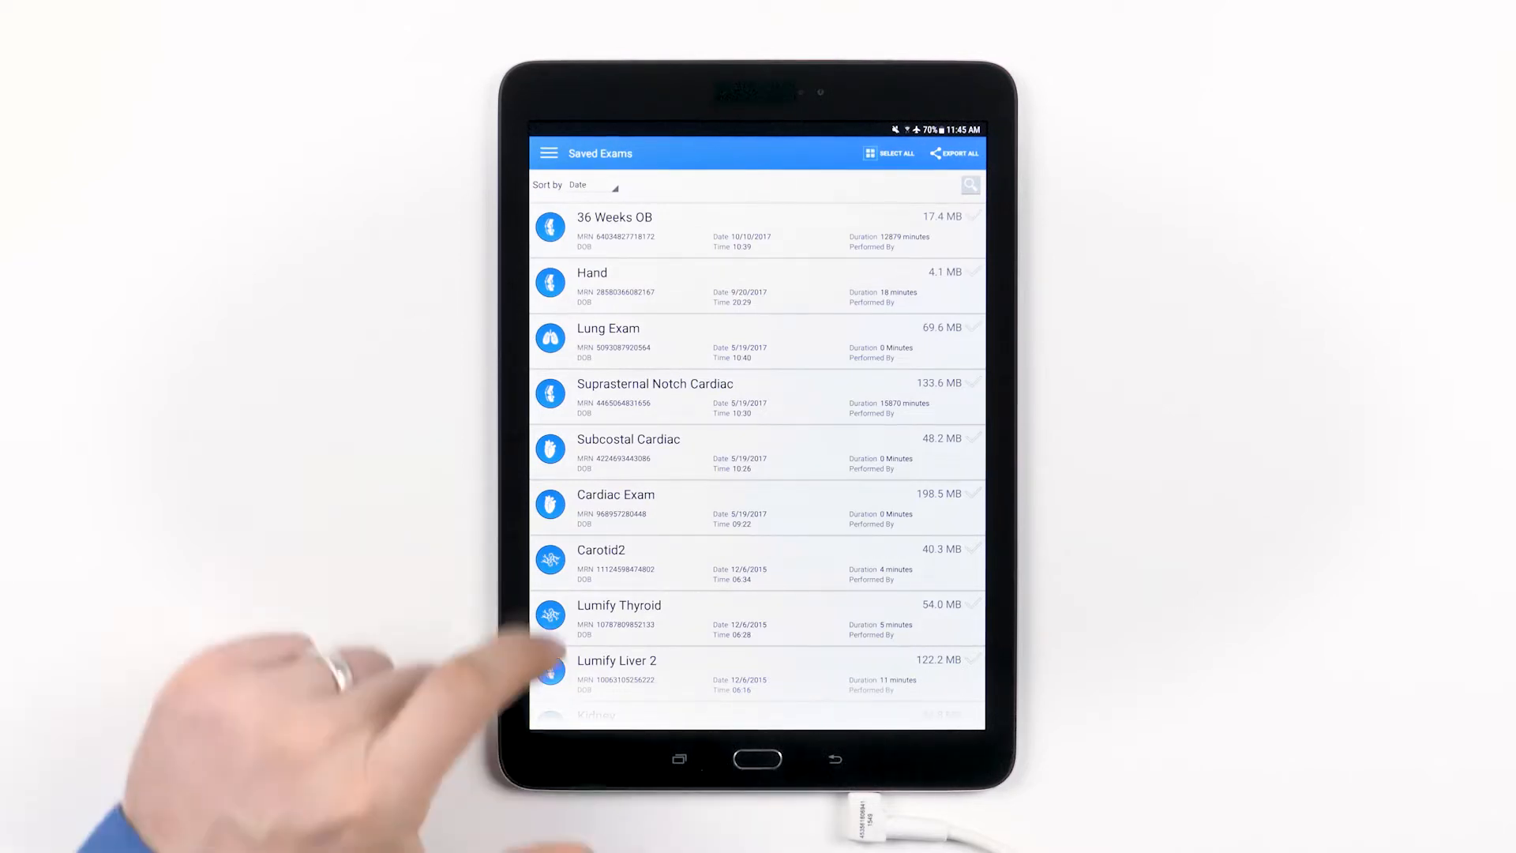
# - Open the Cardiac Exam from Saved Exams and show its export destination choices
pyautogui.click(615, 494)
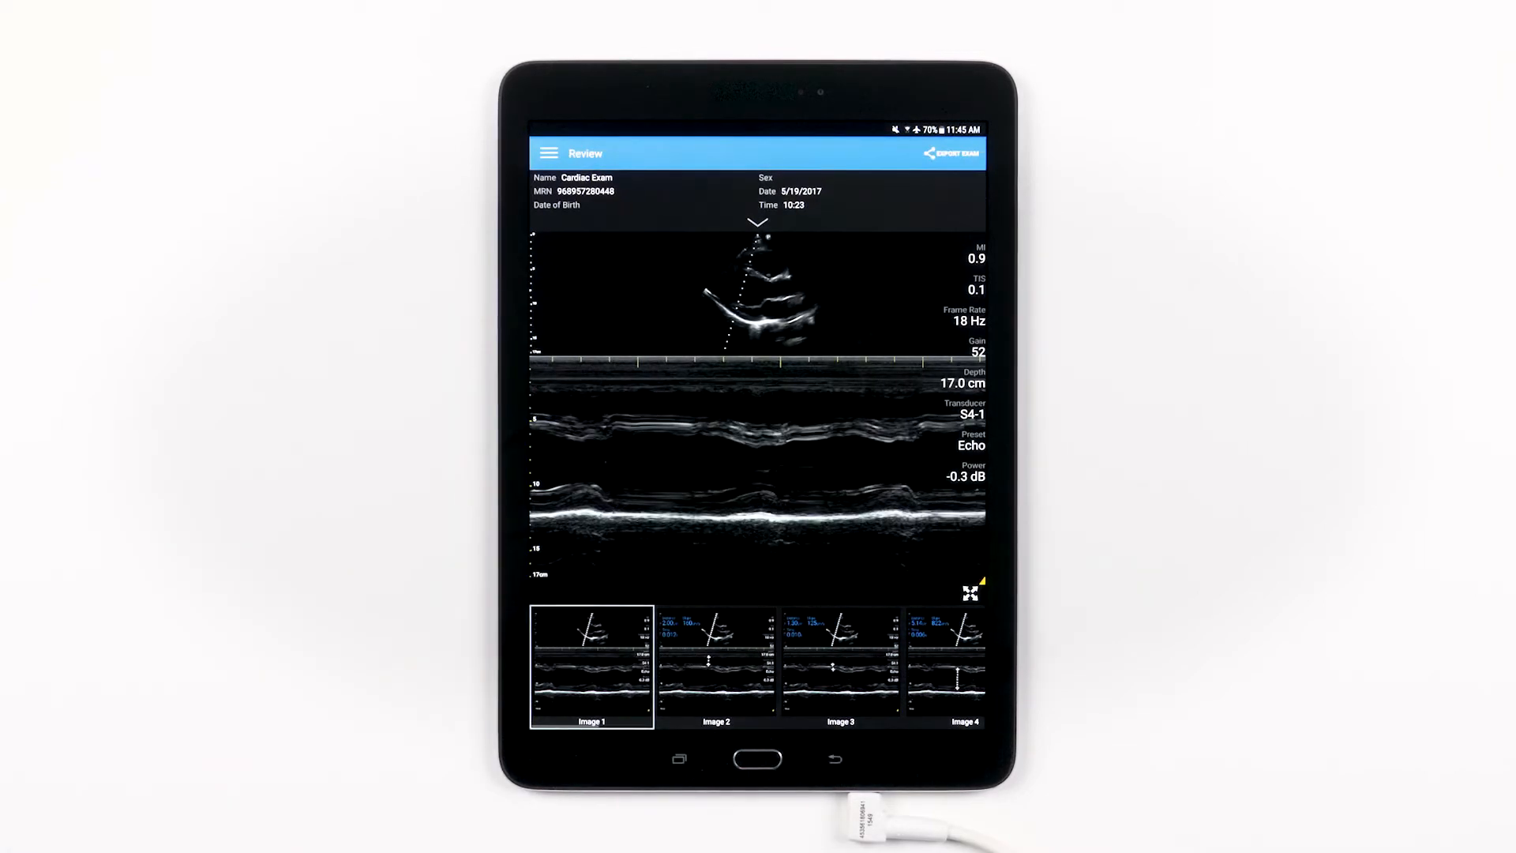
pyautogui.click(952, 152)
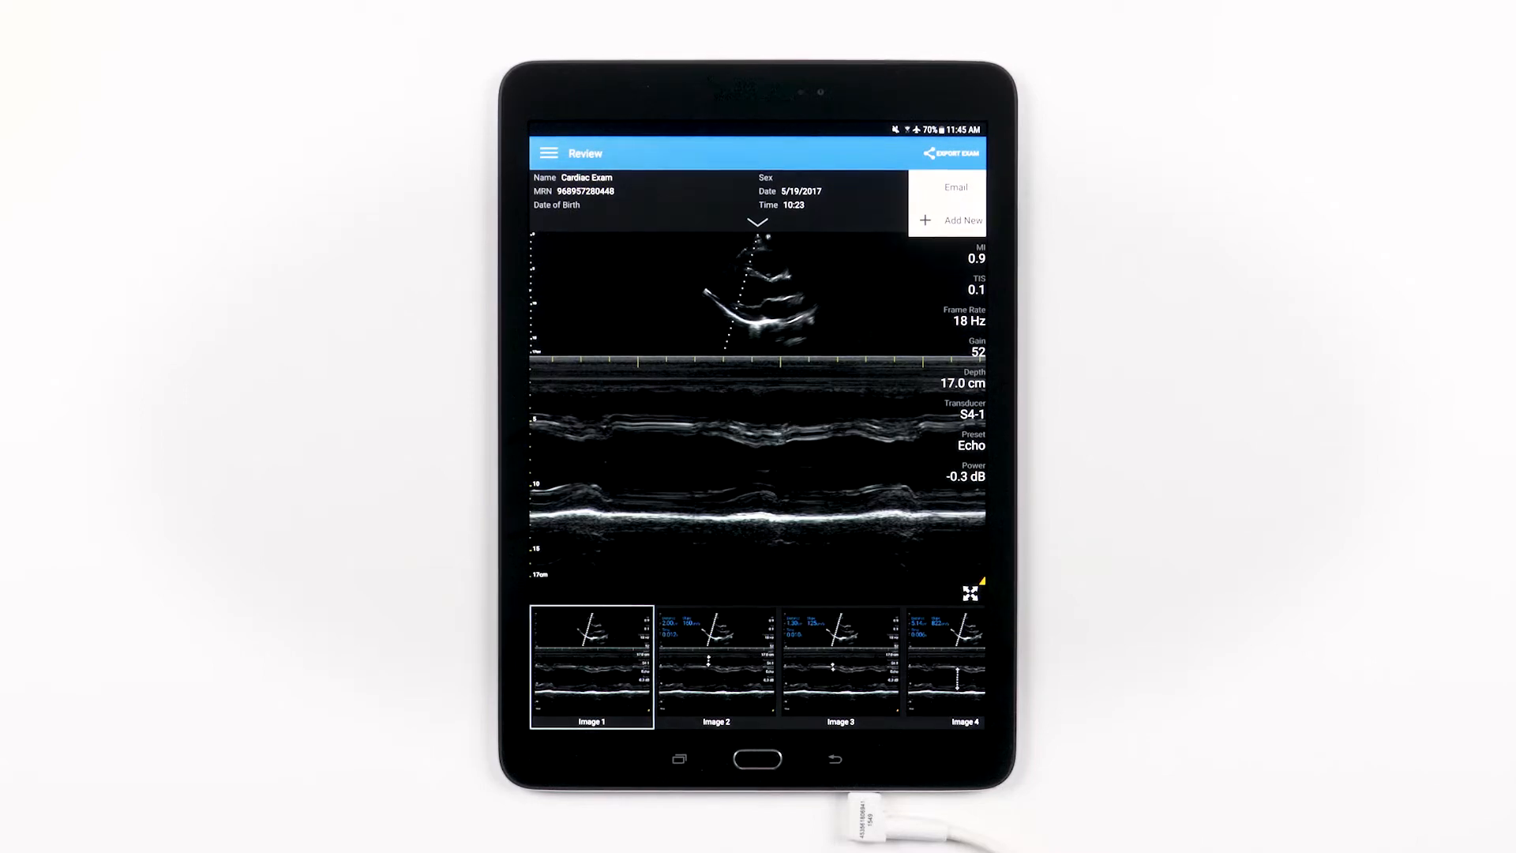
# - Add a new export destination and enter the nickname 'DICOM'
pyautogui.click(961, 219)
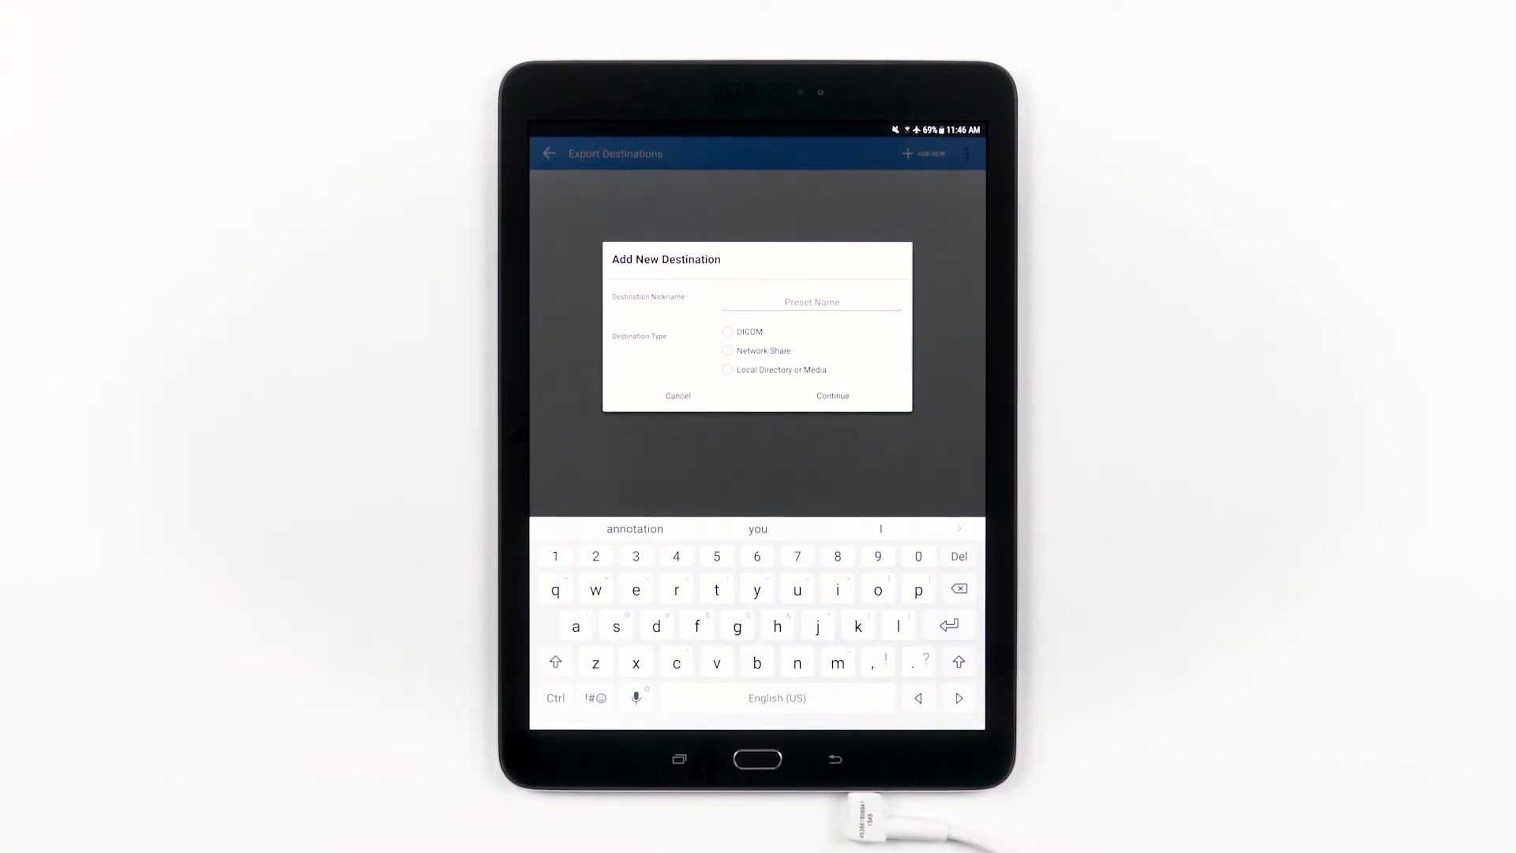
pyautogui.click(556, 663)
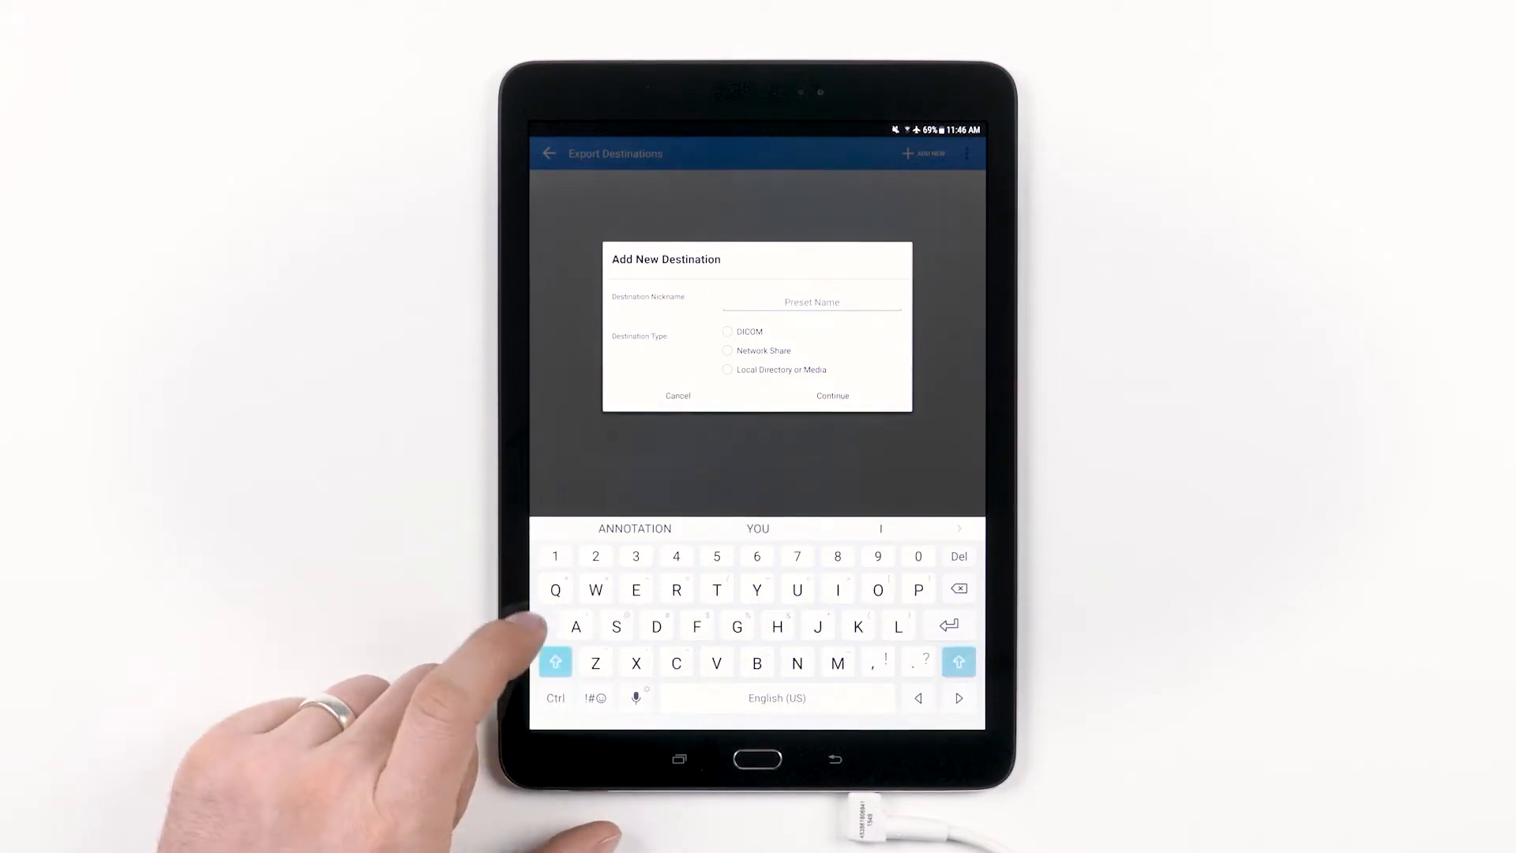
pyautogui.write('D')
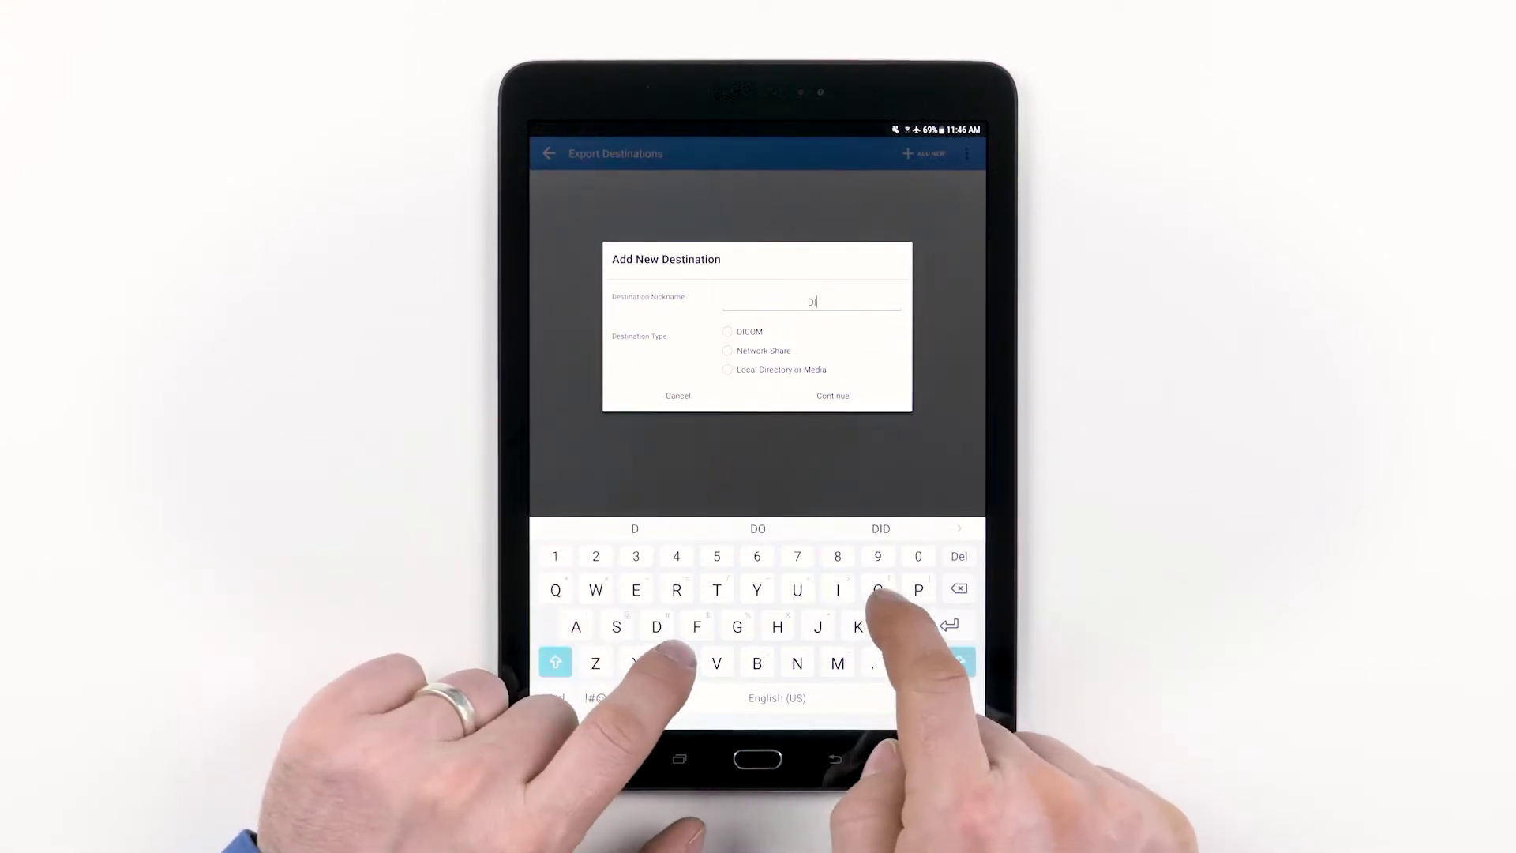
pyautogui.write('ICOM')
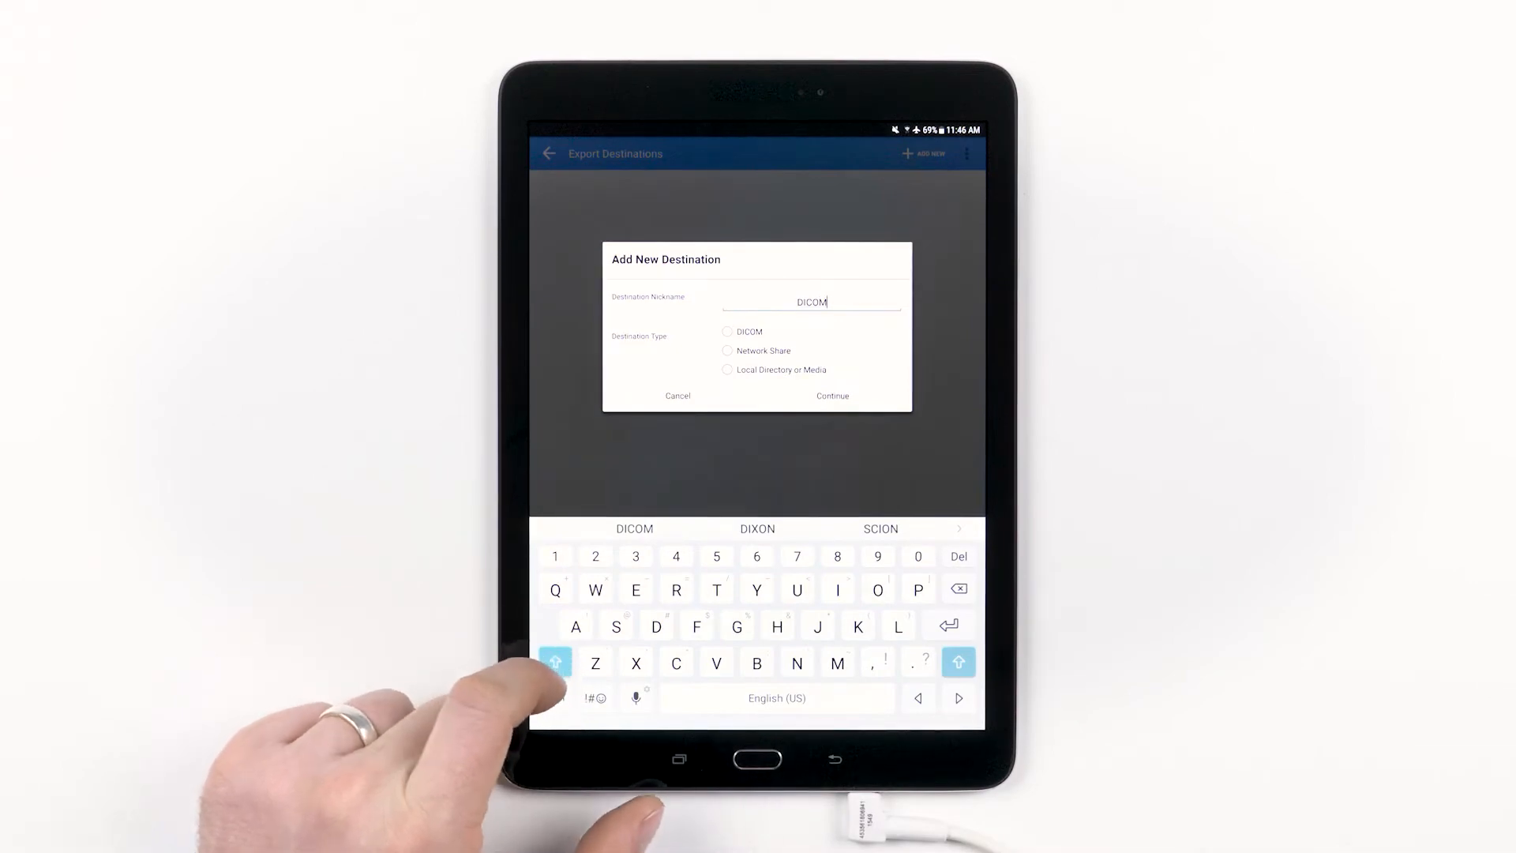
pyautogui.click(556, 662)
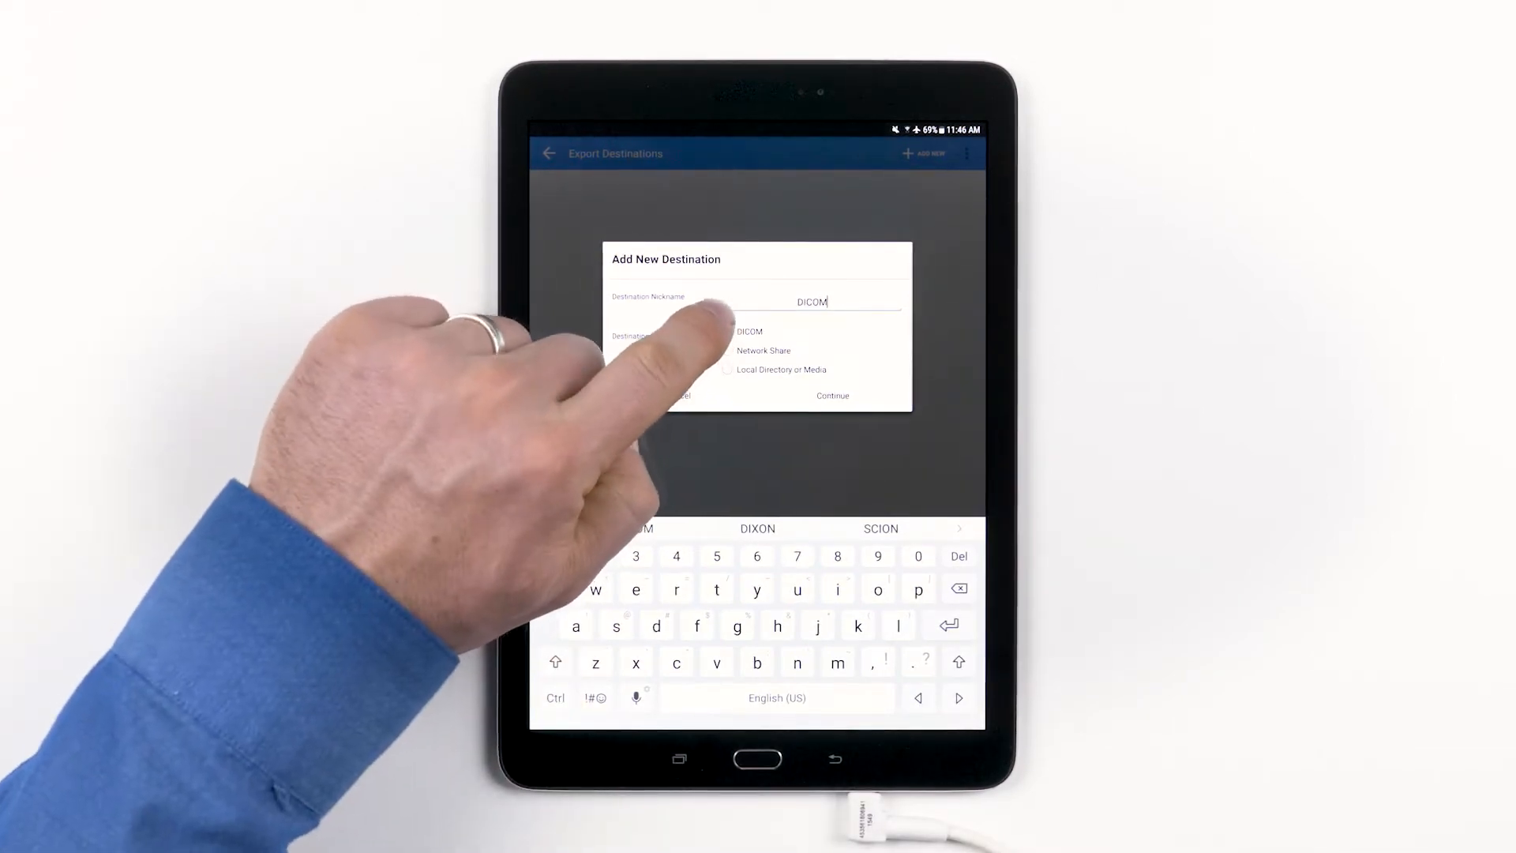
# - Choose DICOM as the new destination's type
pyautogui.click(831, 396)
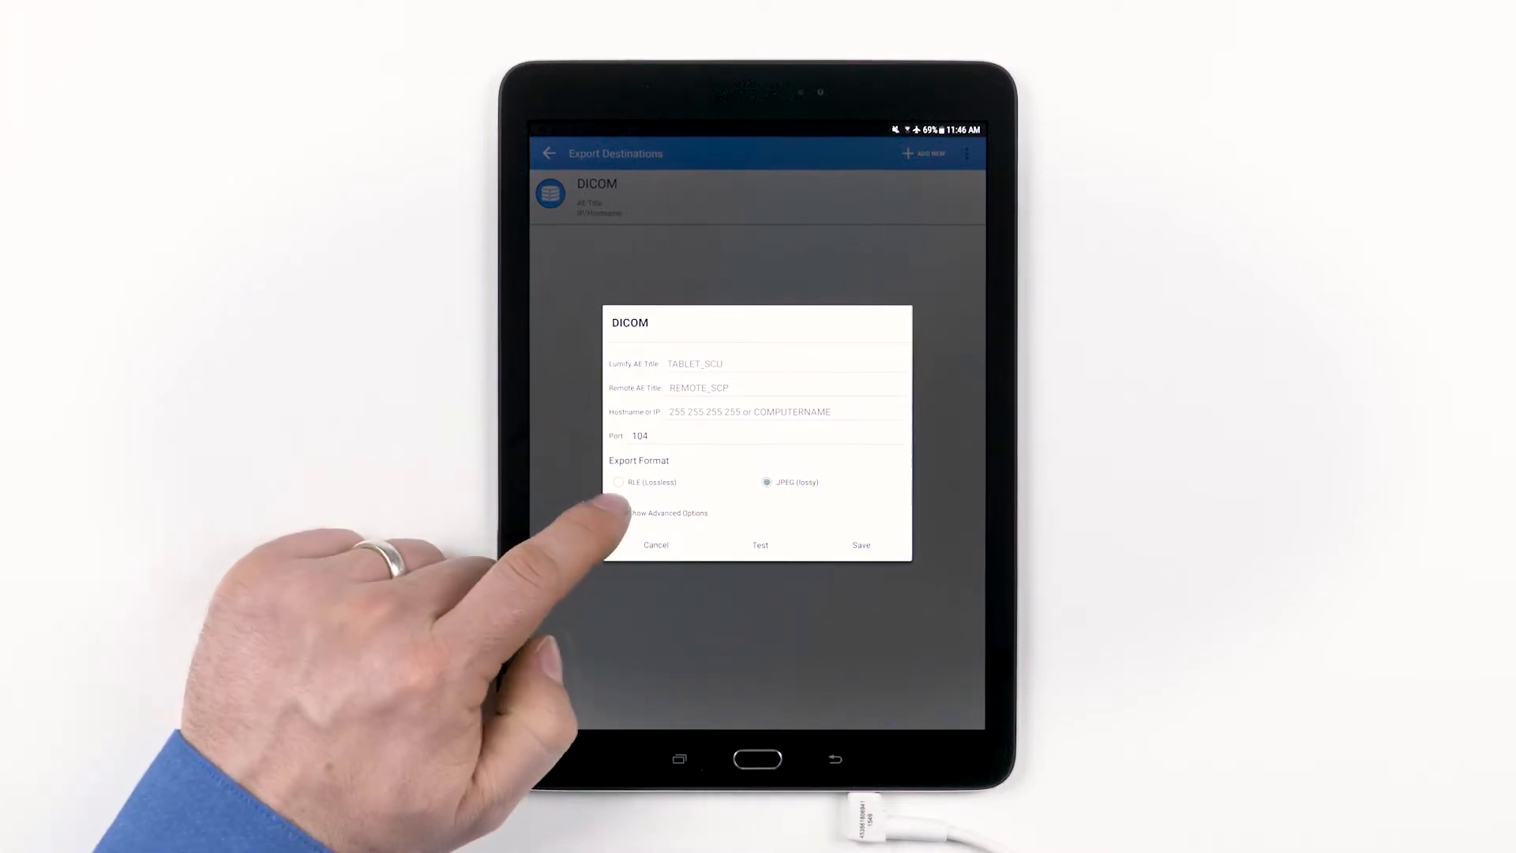
# - Show advanced DICOM options, include the institution name, and select the Institution field
pyautogui.click(619, 513)
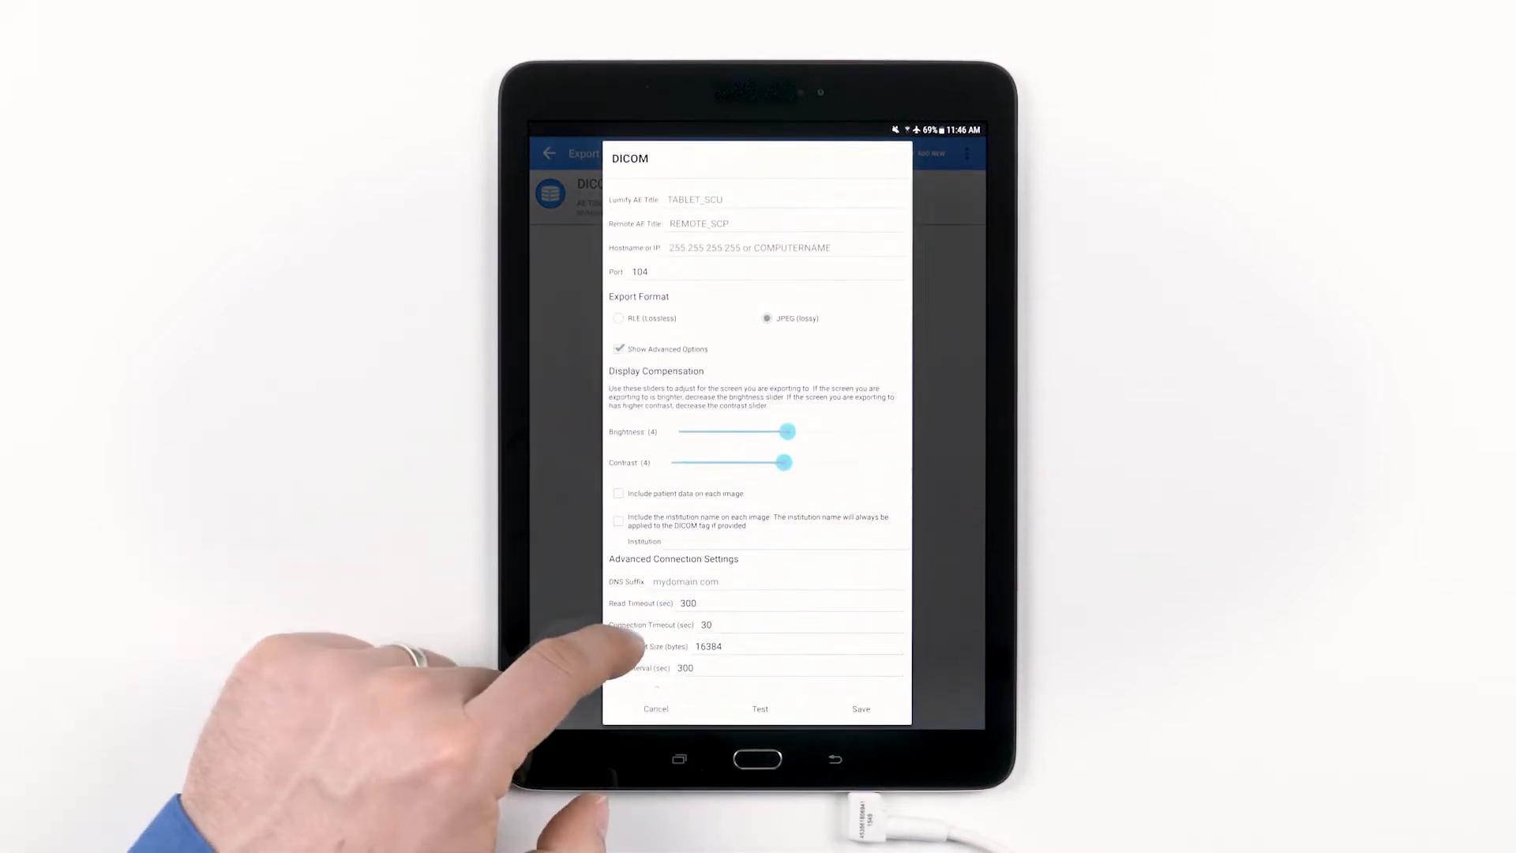
pyautogui.scroll(3)
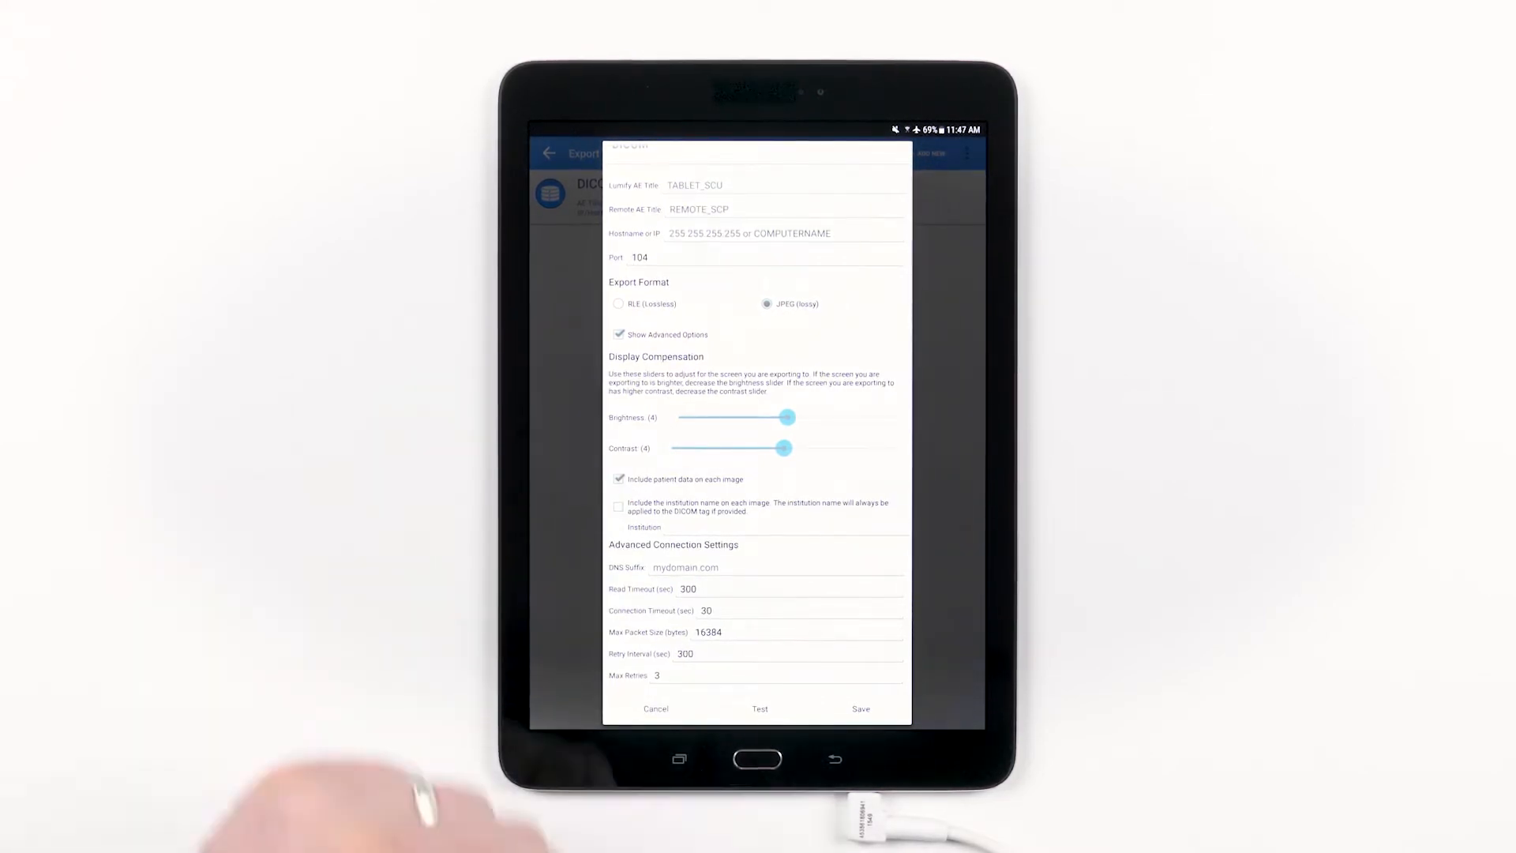
pyautogui.click(619, 505)
pyautogui.write('Institution Name')
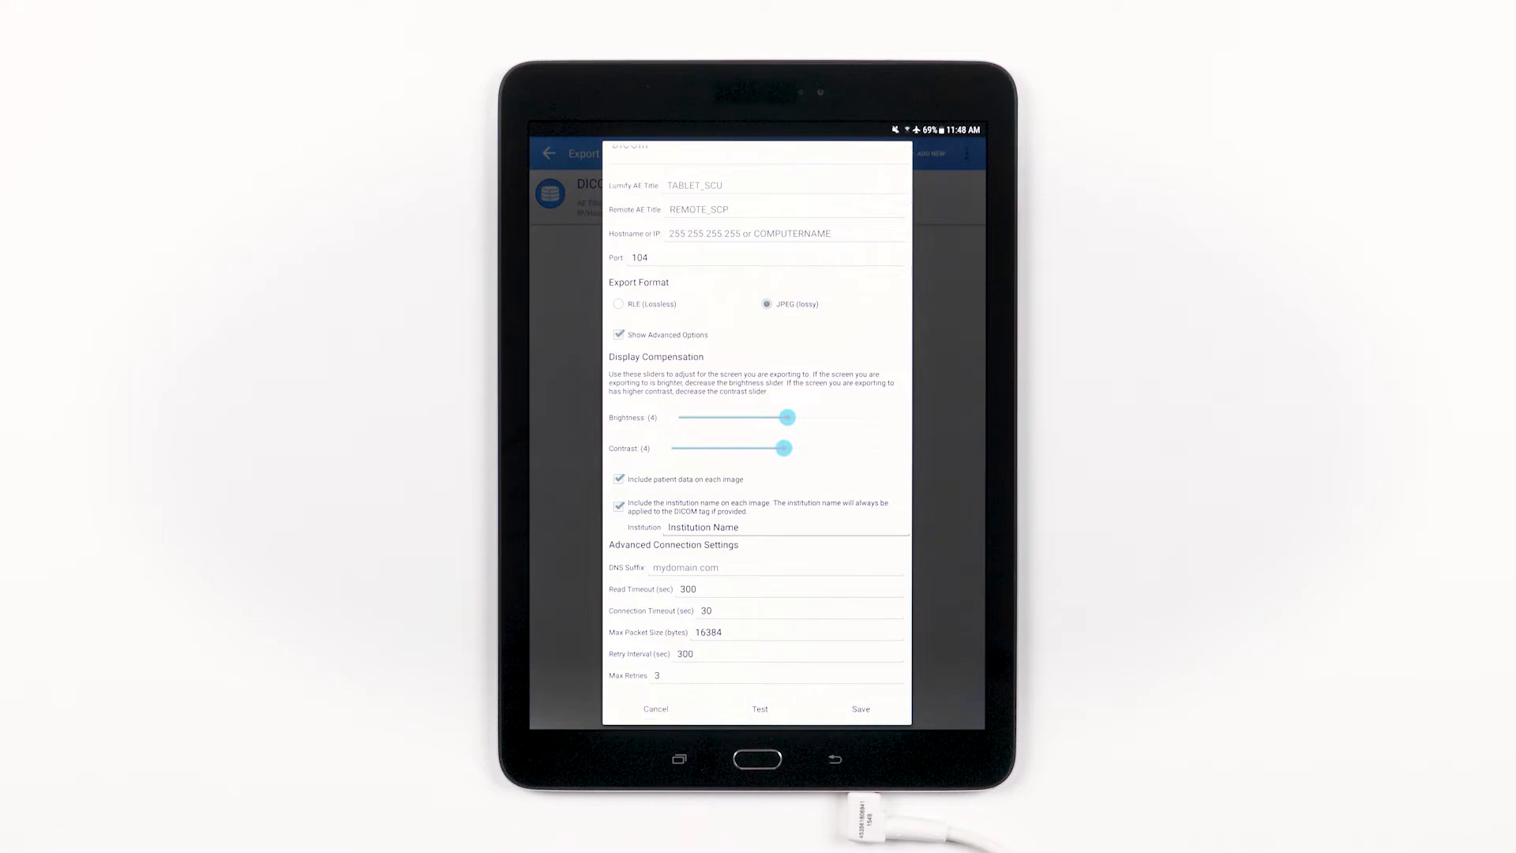
pyautogui.click(759, 709)
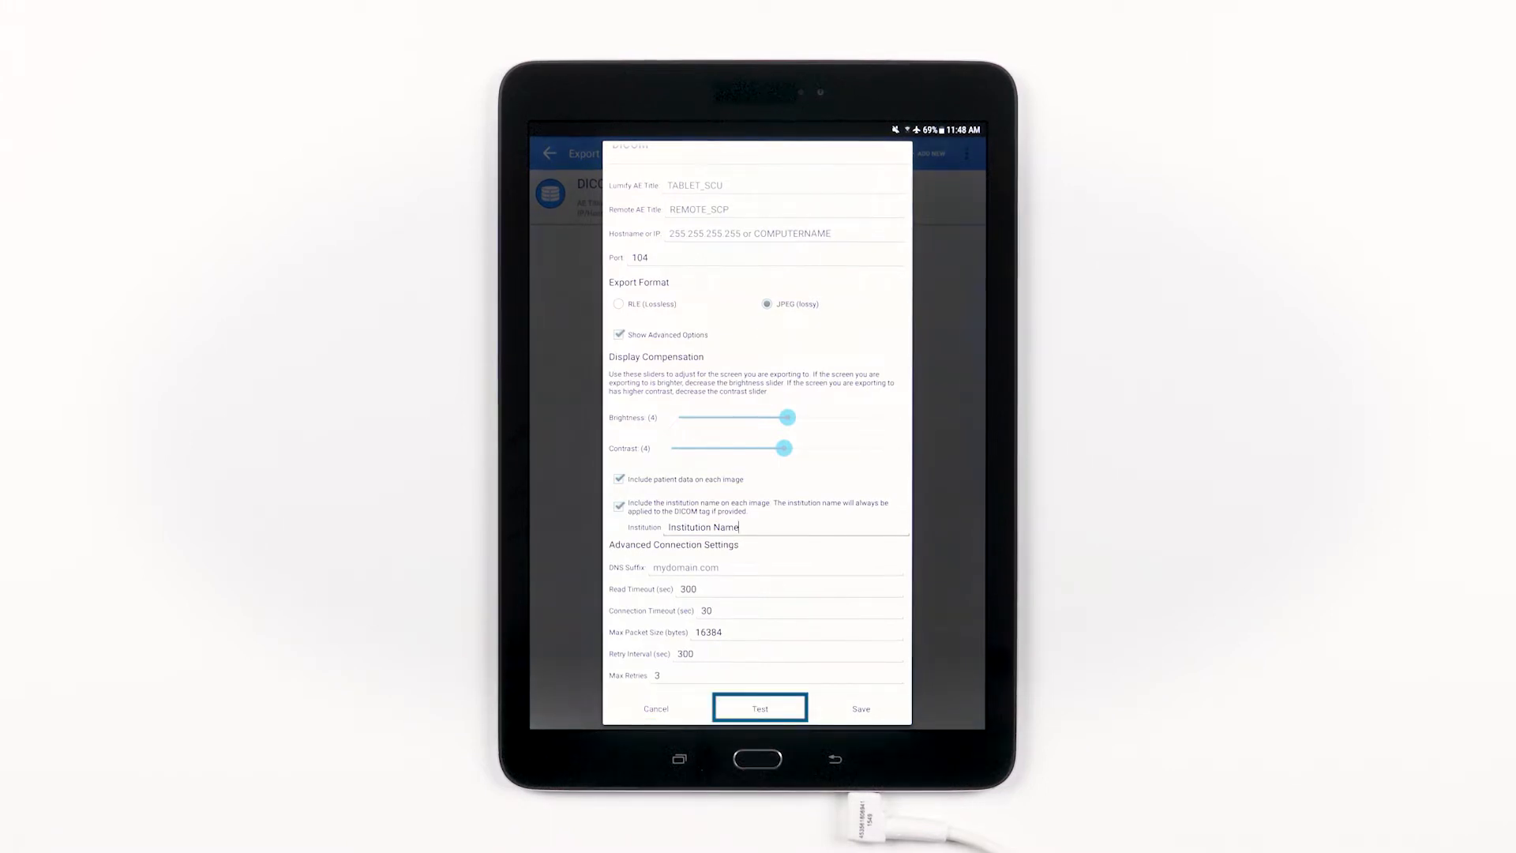
pyautogui.moveTo(760, 708)
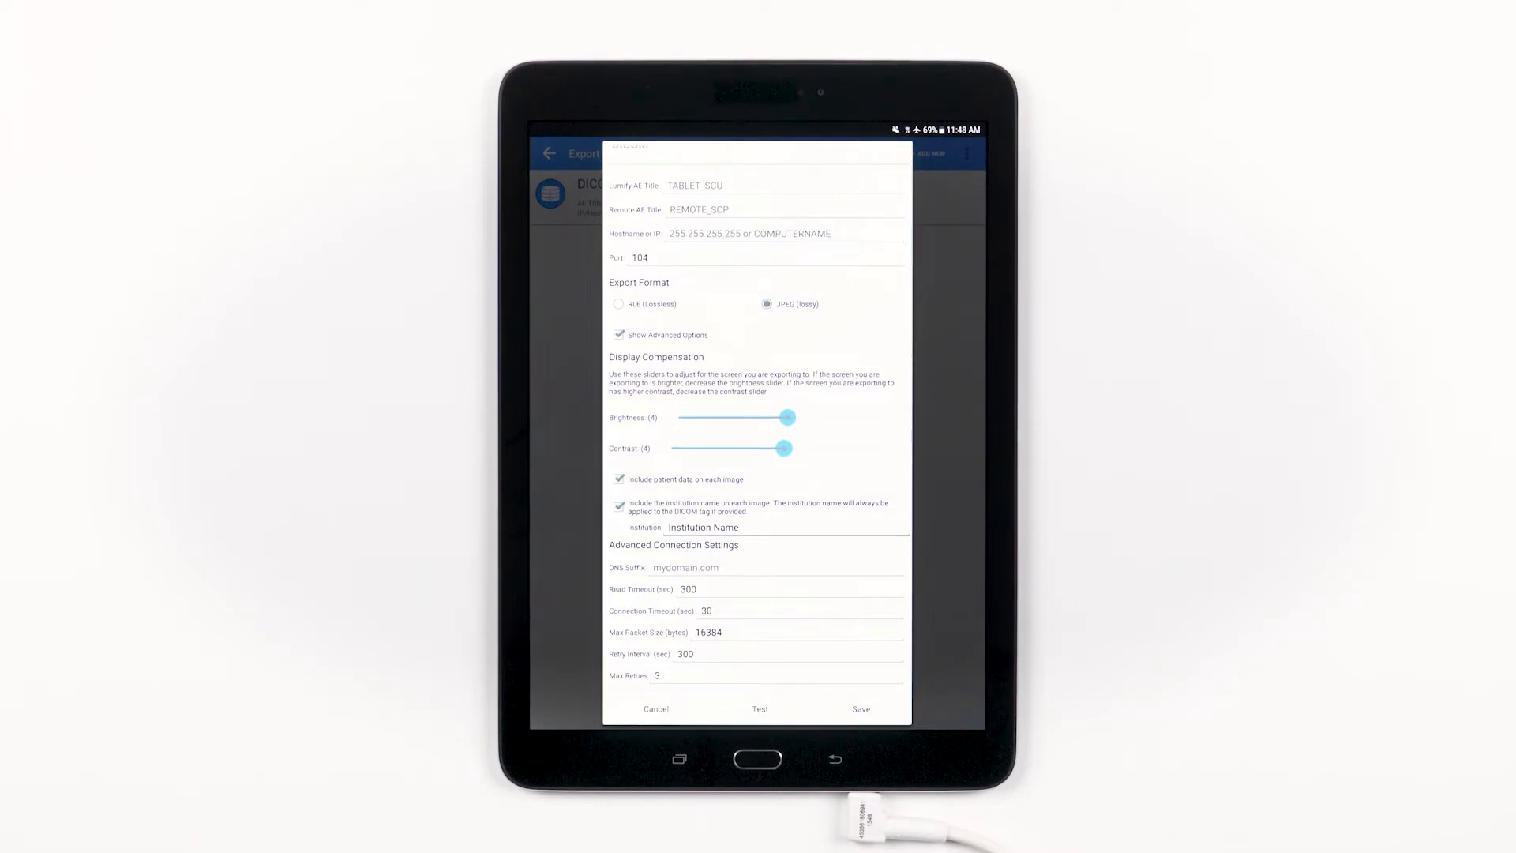
# - Save the DICOM destination, then nickname a new one 'Network' with Network Share type
pyautogui.click(655, 709)
pyautogui.write('N')
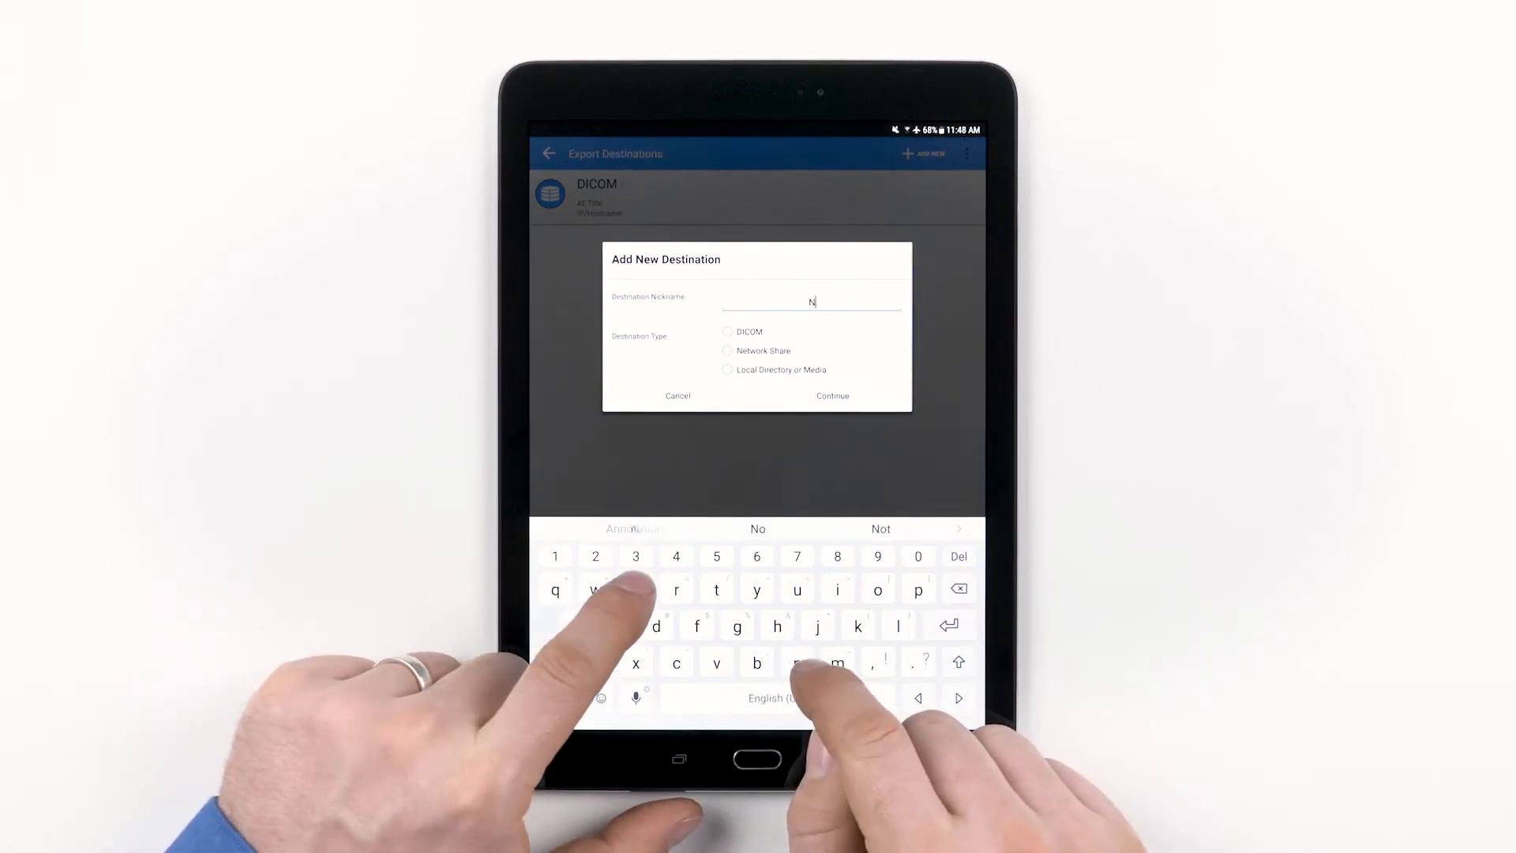
pyautogui.write('etwo')
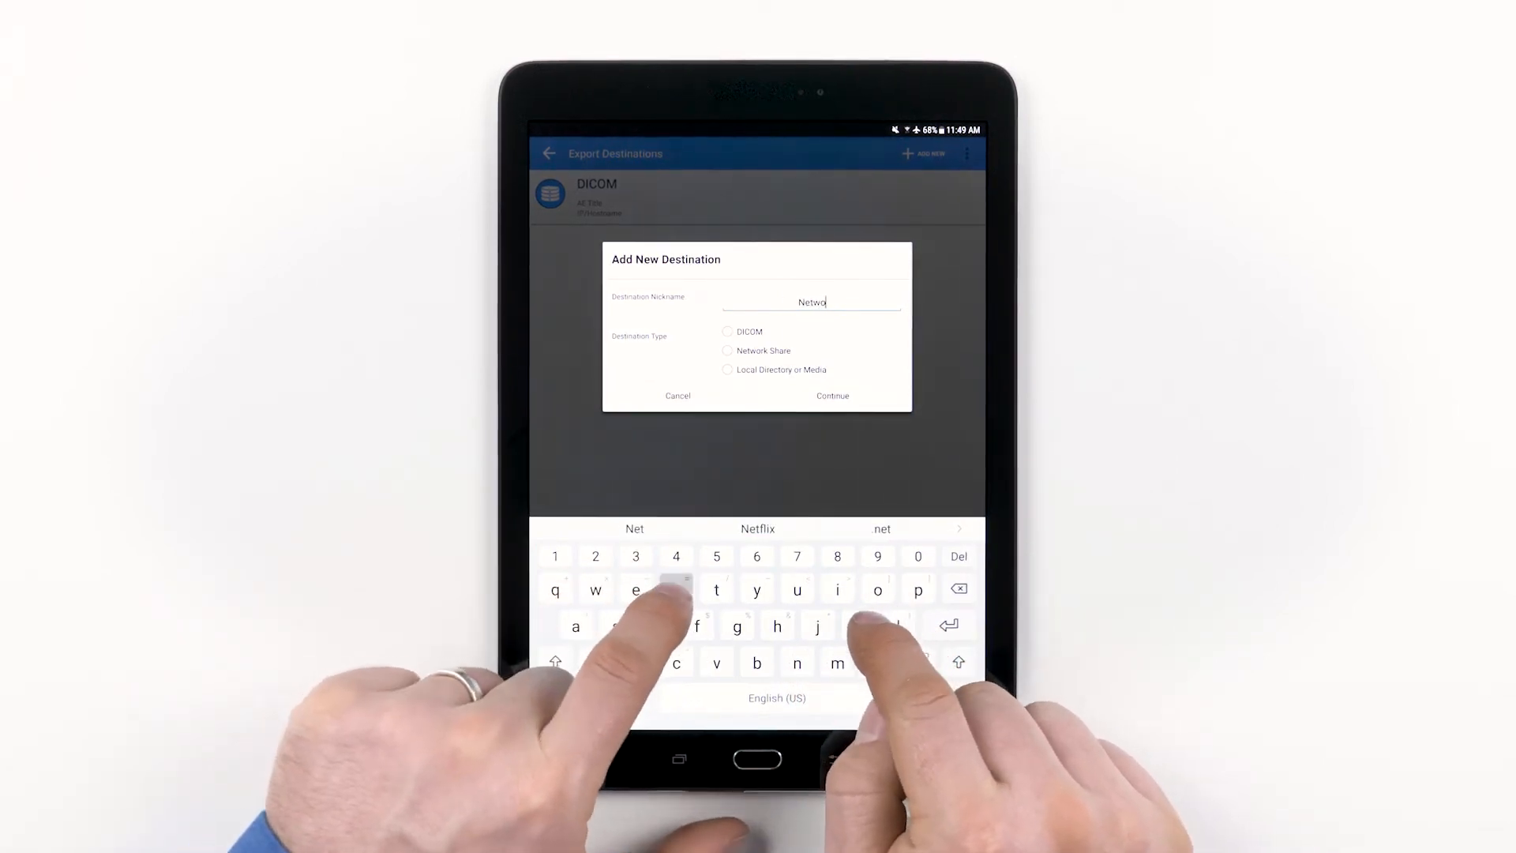
pyautogui.write('rk')
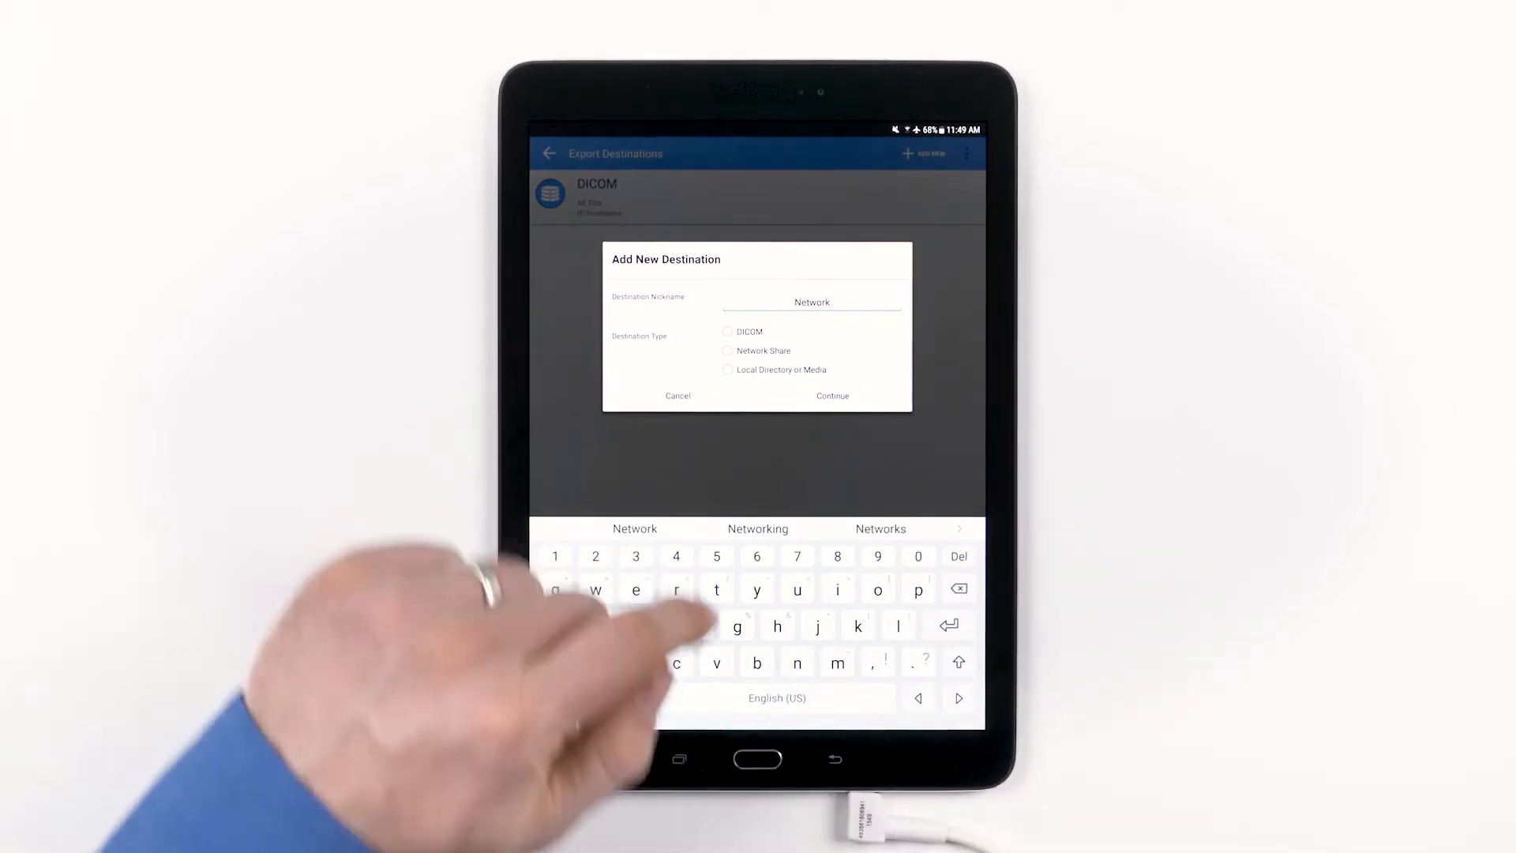
pyautogui.click(727, 350)
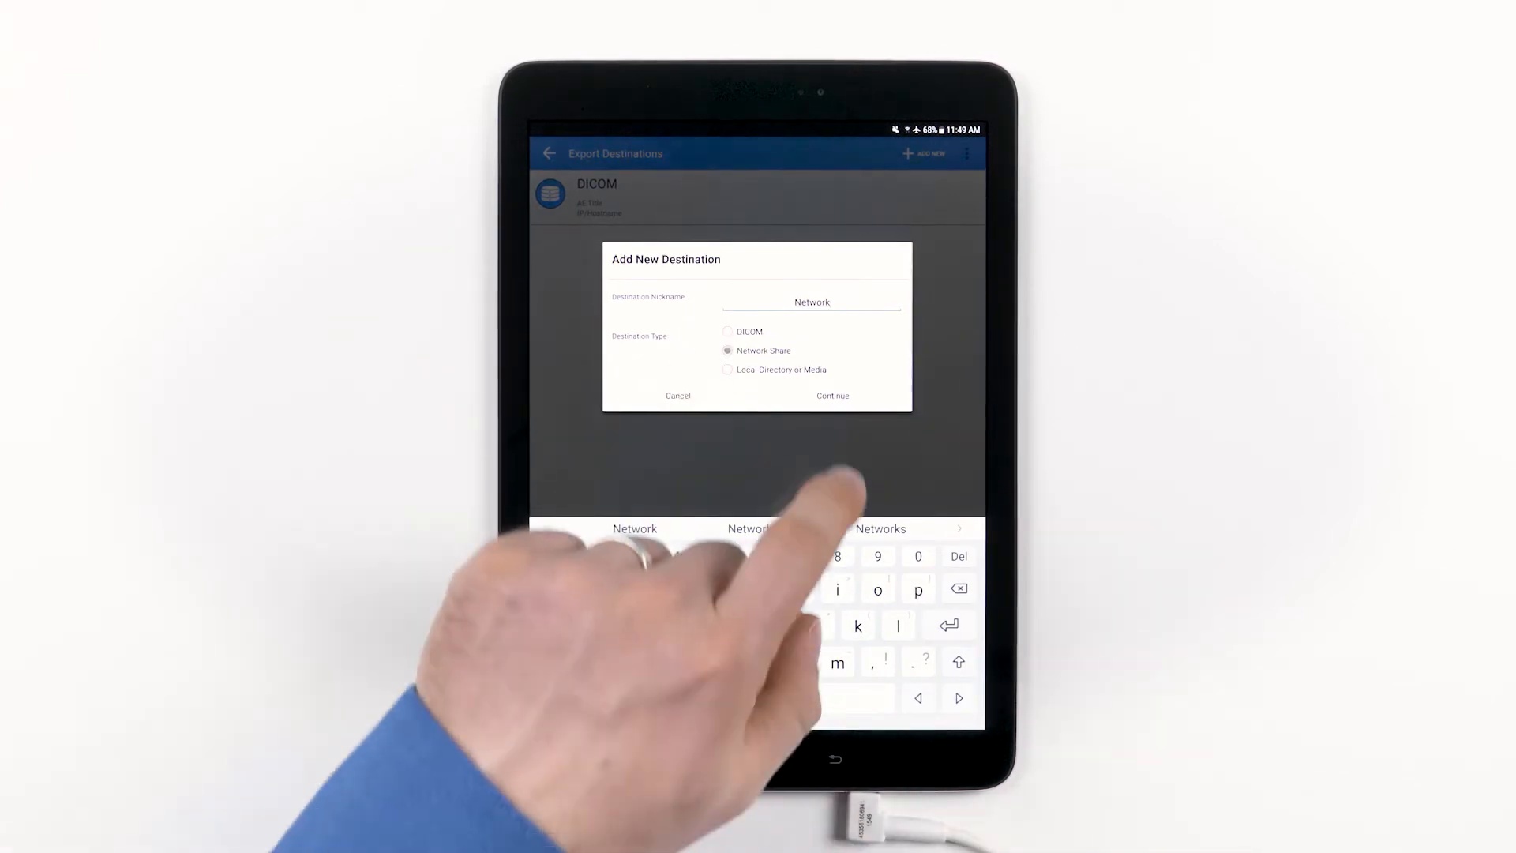
# - Continue to the Network share settings and set the file type to DICOM
pyautogui.click(832, 395)
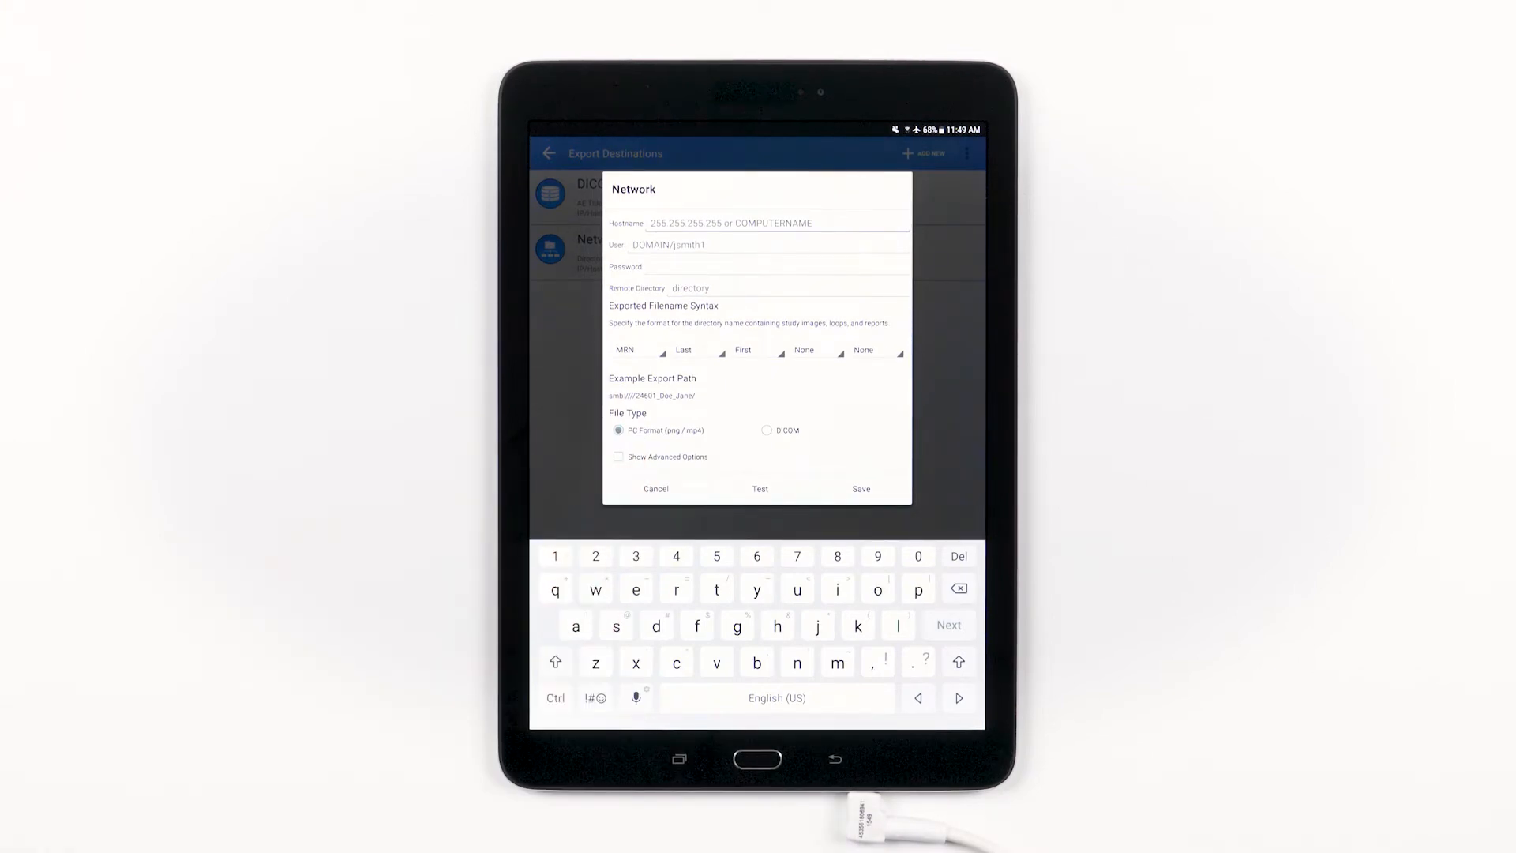
pyautogui.click(763, 223)
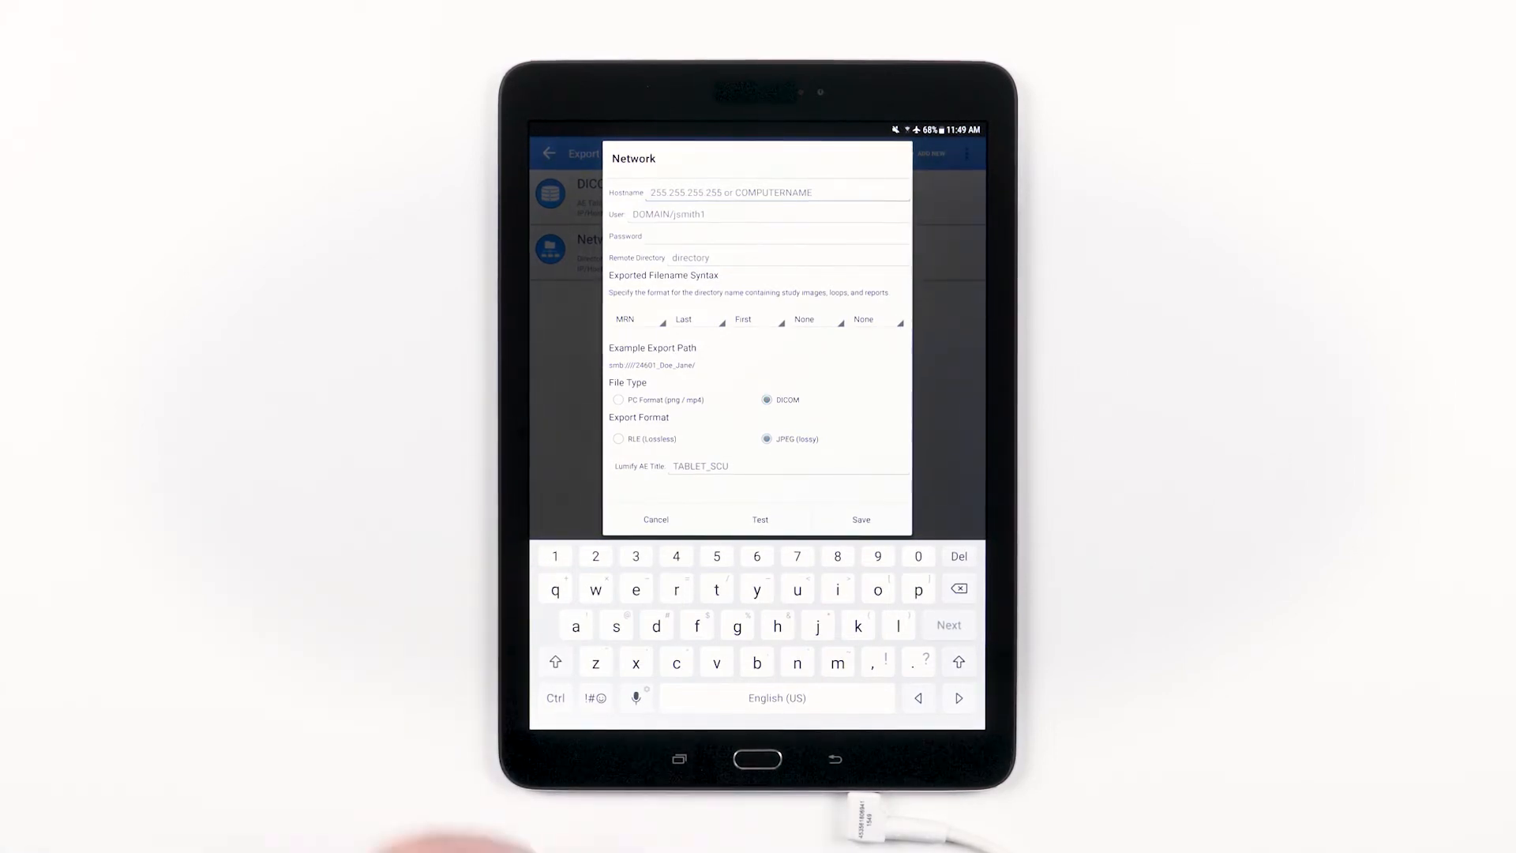
# - Show the Network destination's advanced options and scroll through them
pyautogui.click(619, 400)
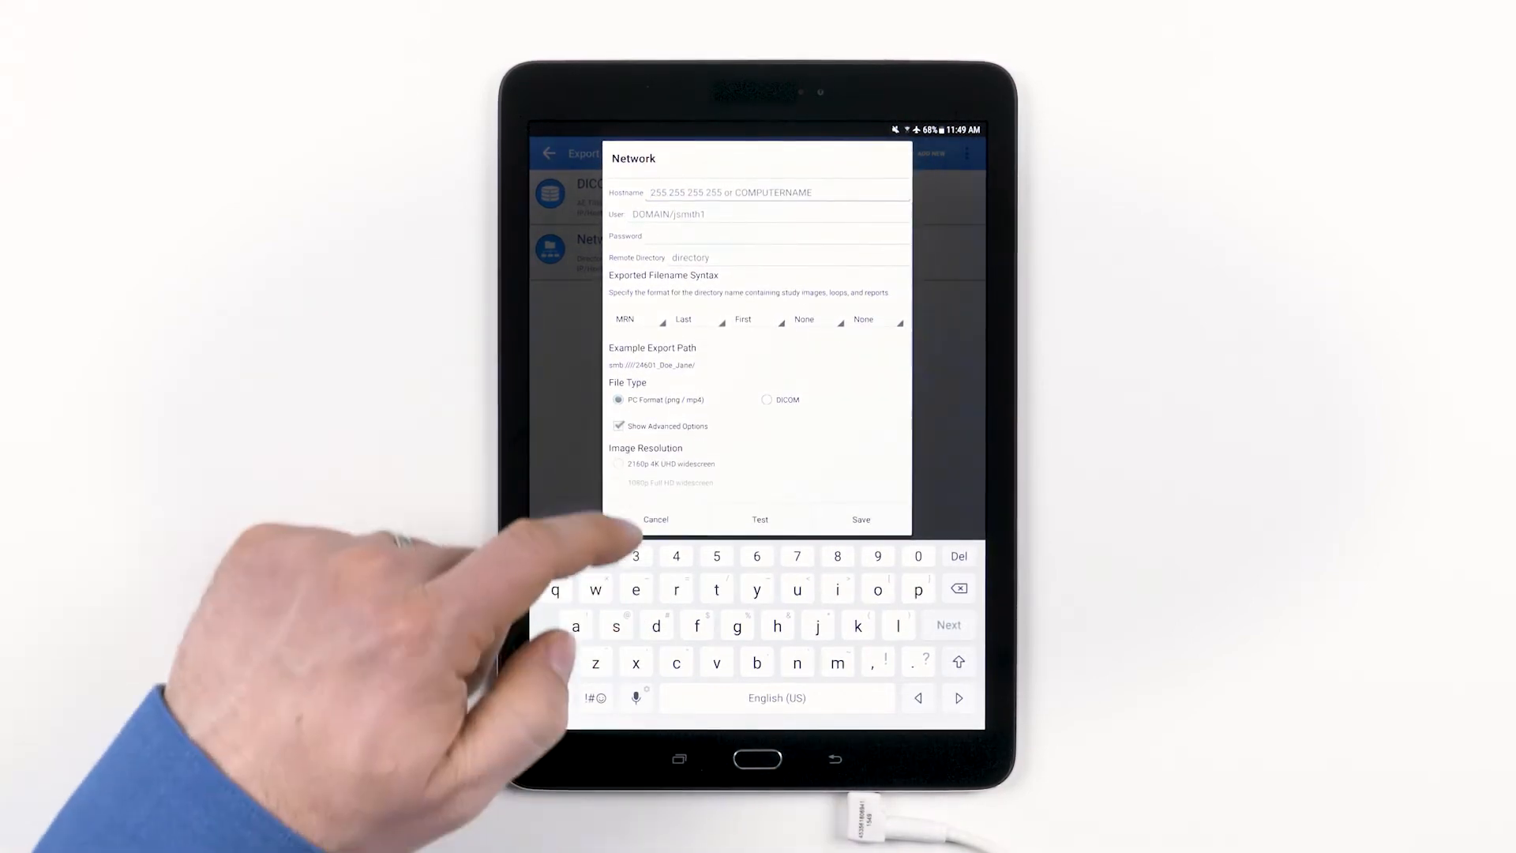
pyautogui.scroll(-3)
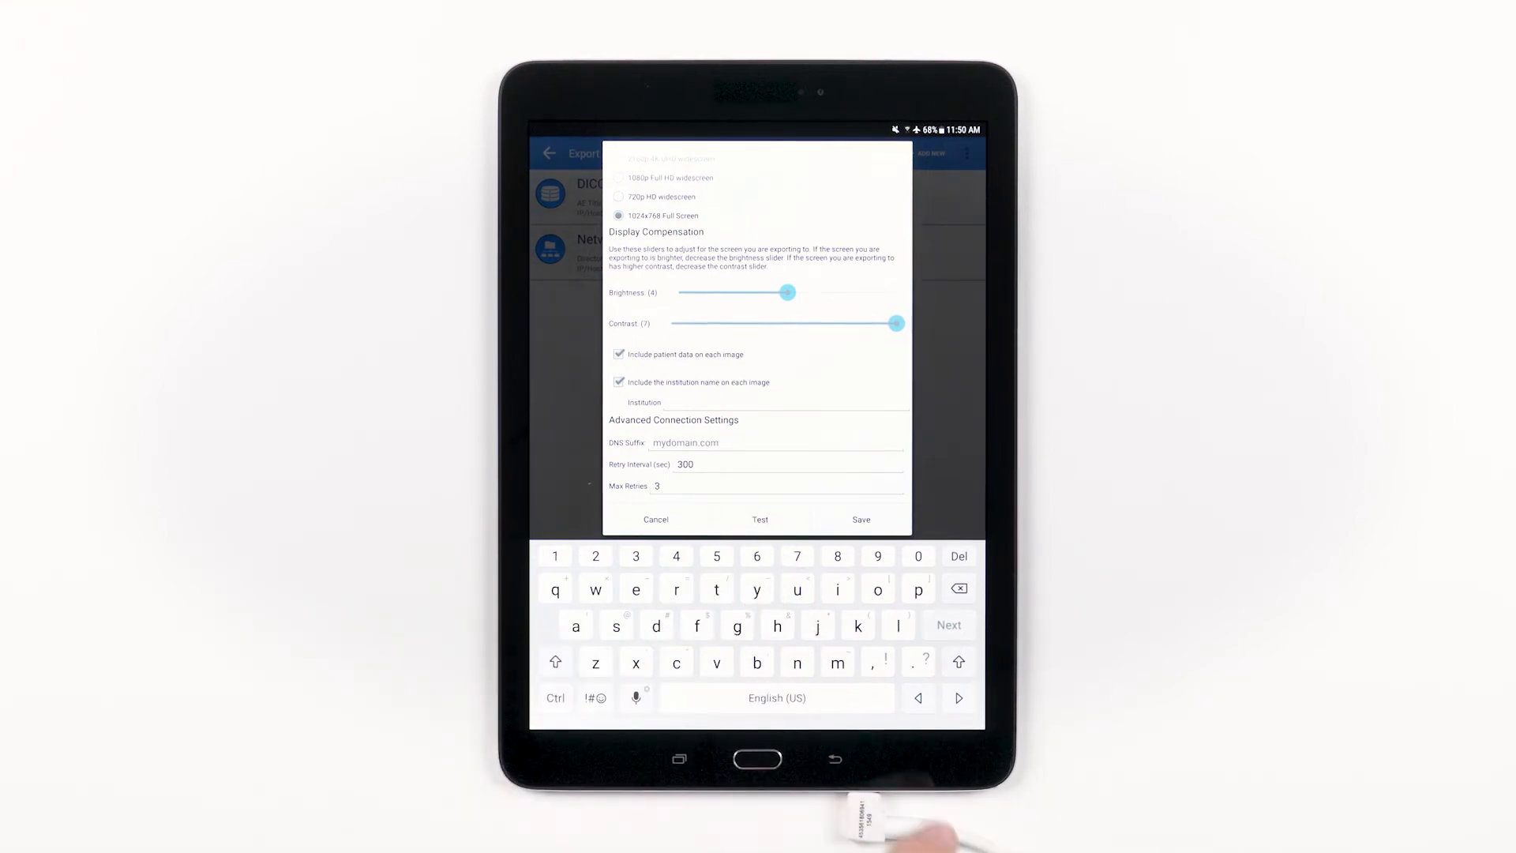
# - Save Network, then add a Local Directory or Media destination nicknamed 'Local'
pyautogui.click(656, 520)
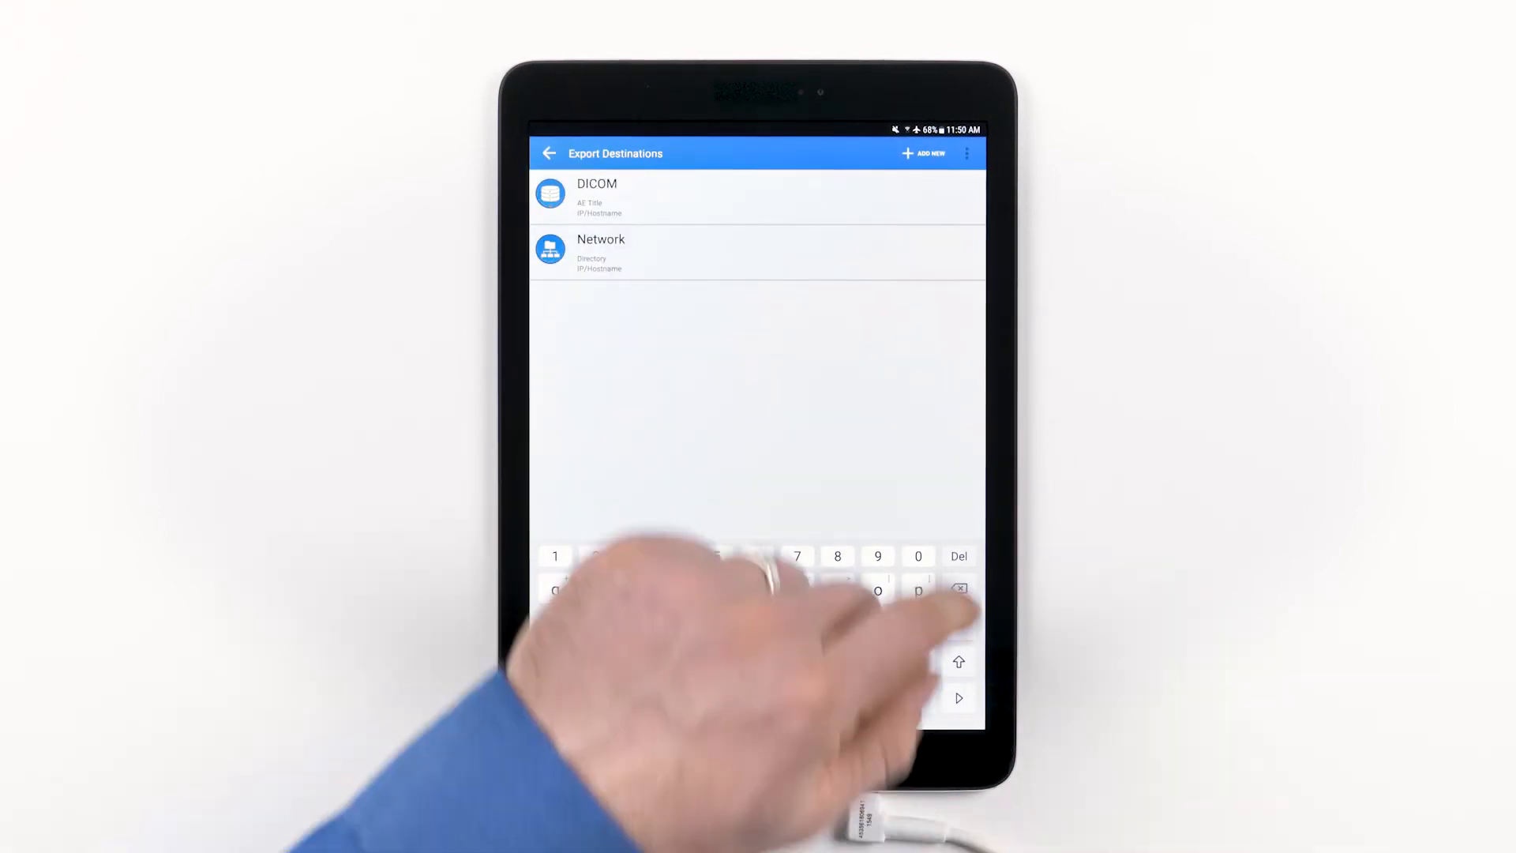
pyautogui.click(923, 152)
pyautogui.write('Lo')
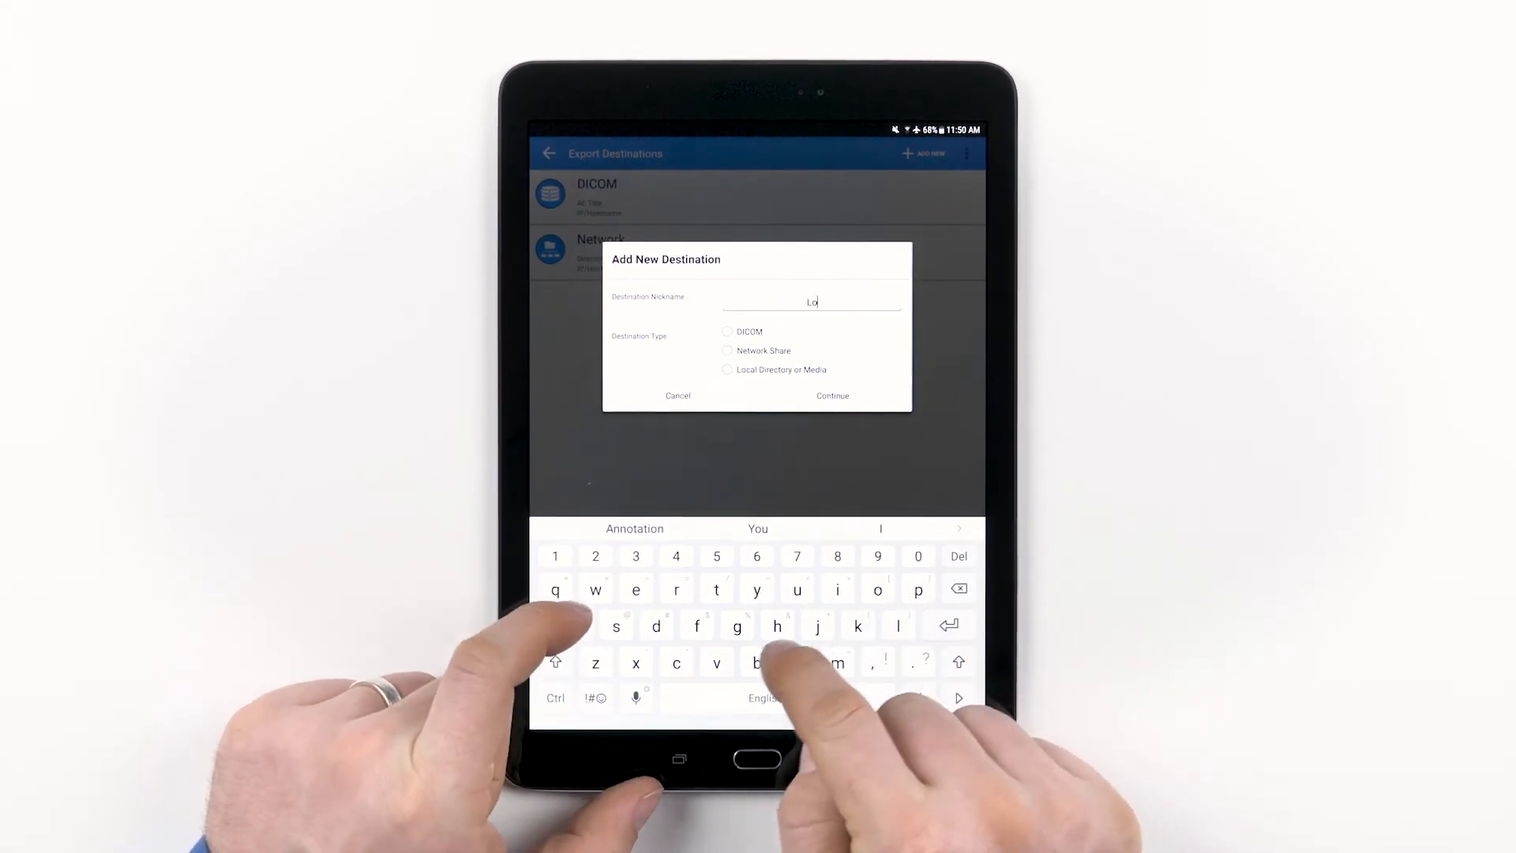
pyautogui.write('cal')
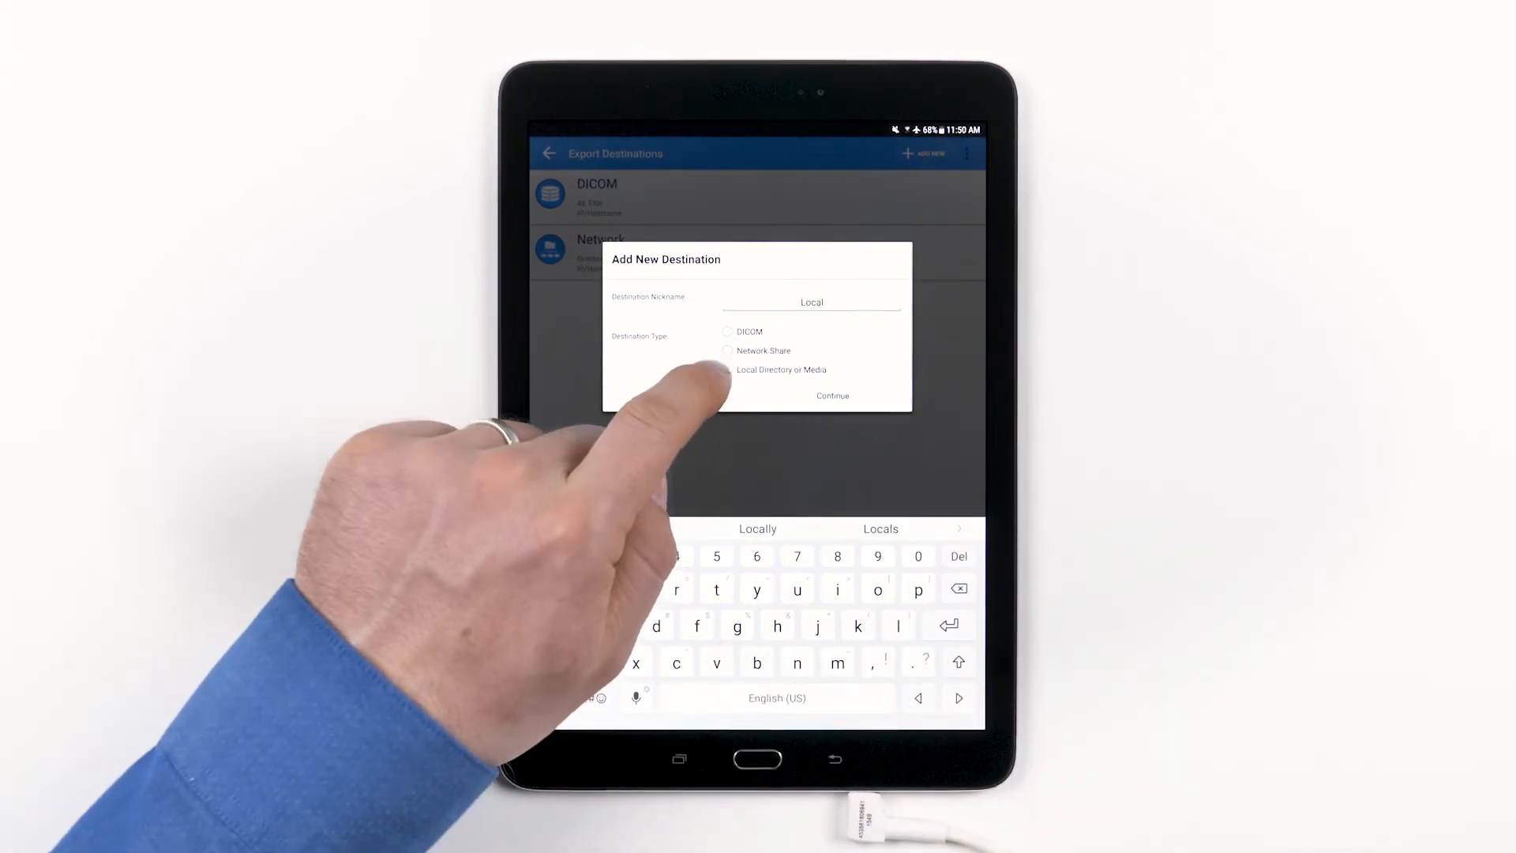
pyautogui.click(728, 370)
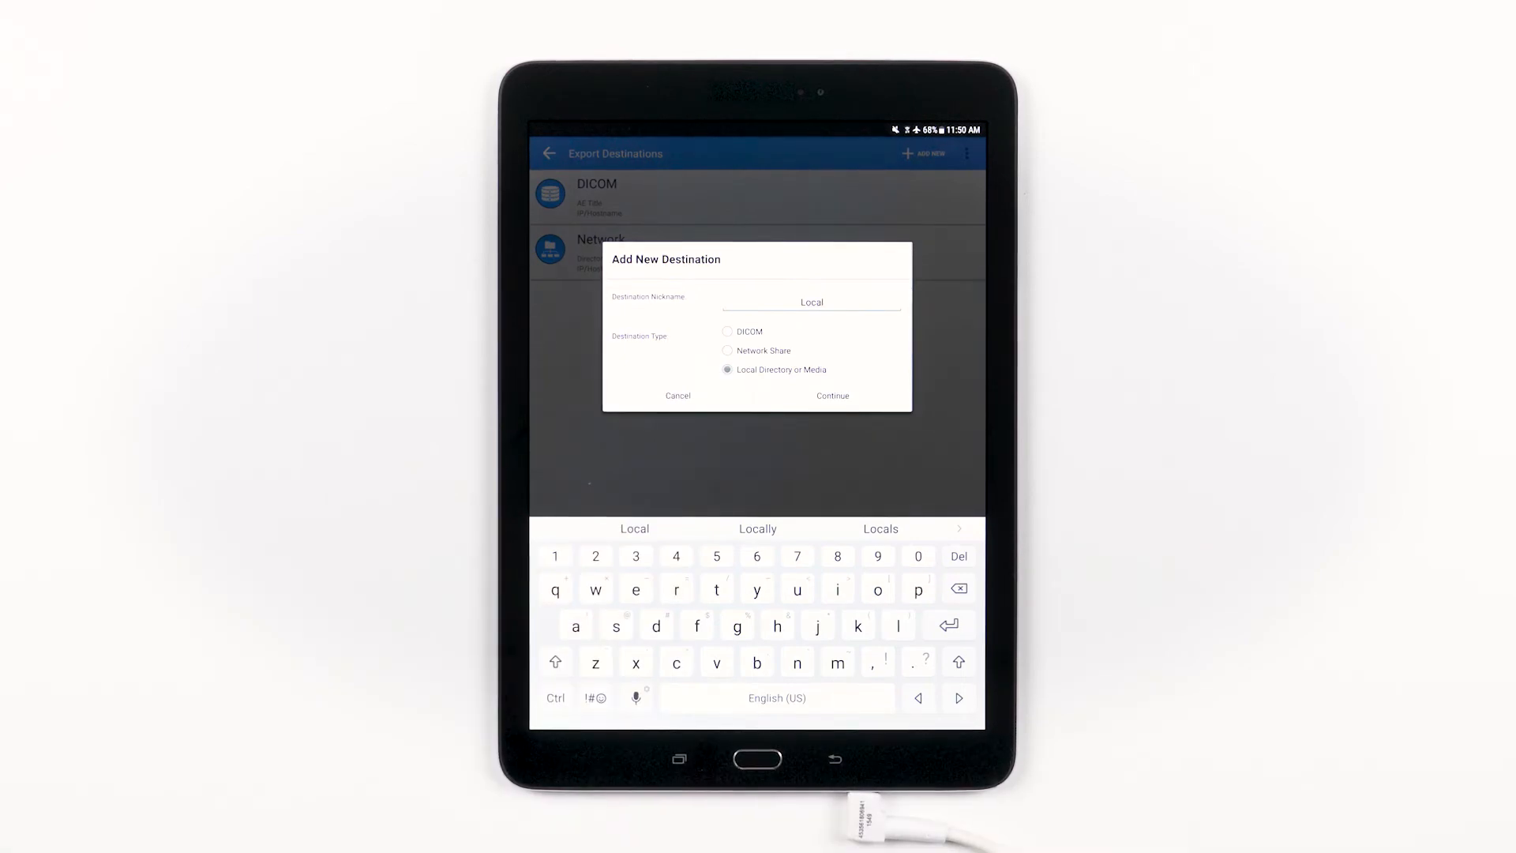
pyautogui.click(833, 396)
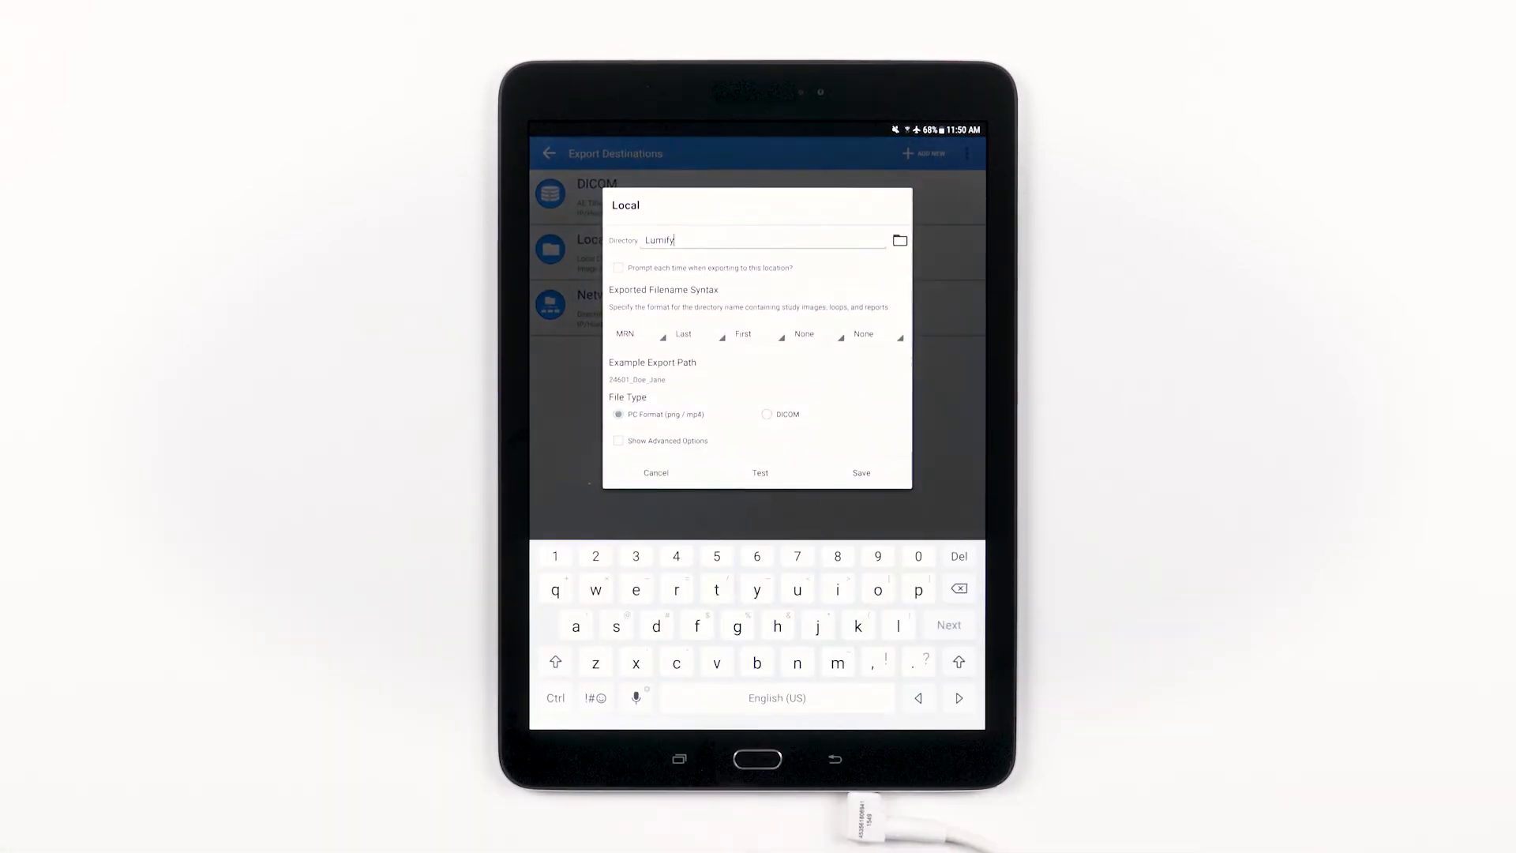
# - Choose the Lumify export directory for the Local destination
pyautogui.click(898, 240)
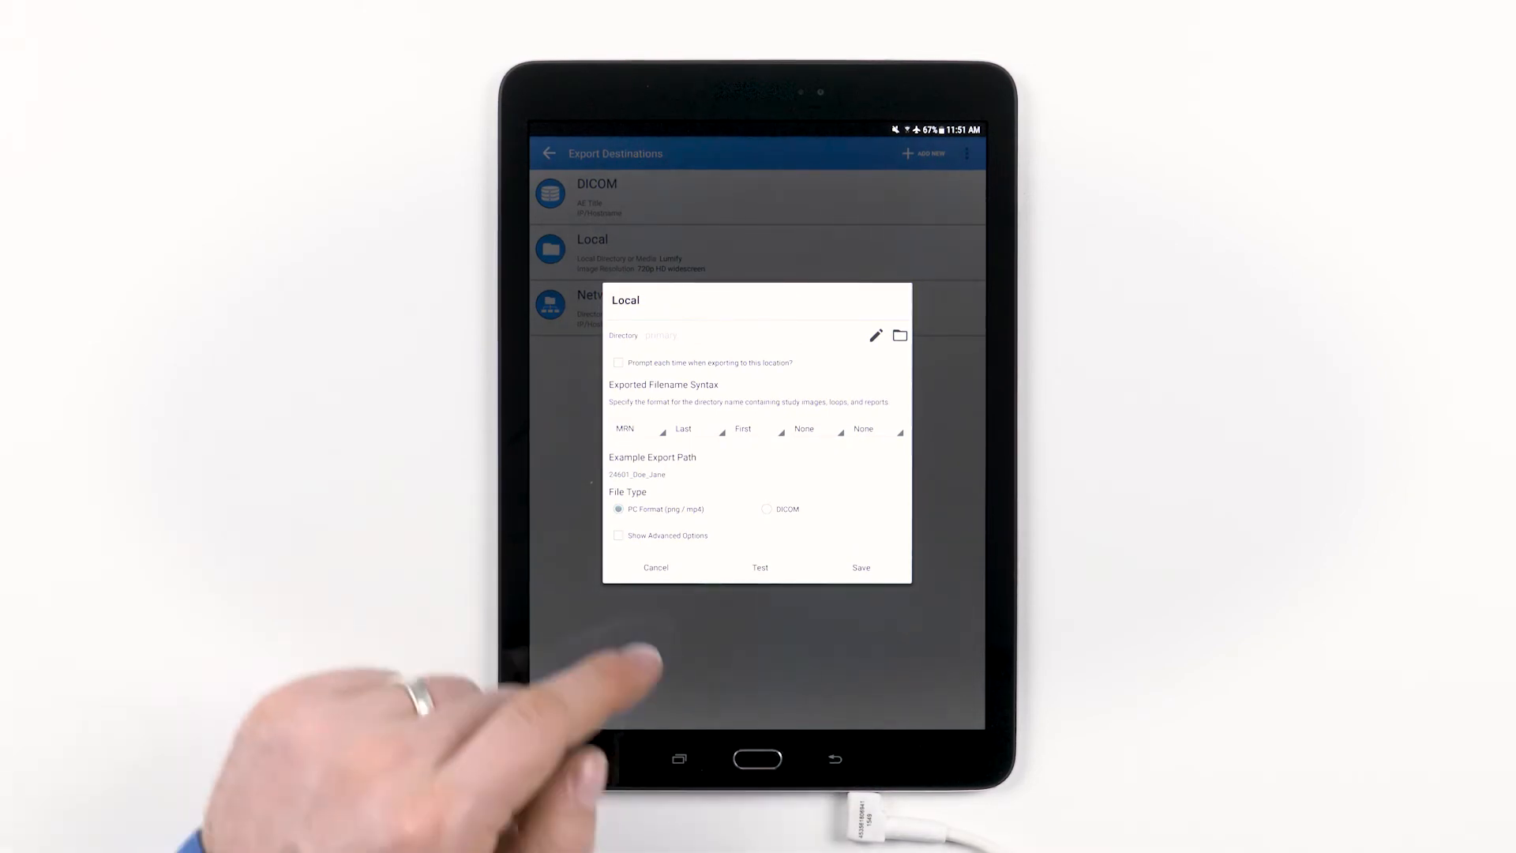
# - Reveal the Local destination's advanced options
pyautogui.click(620, 535)
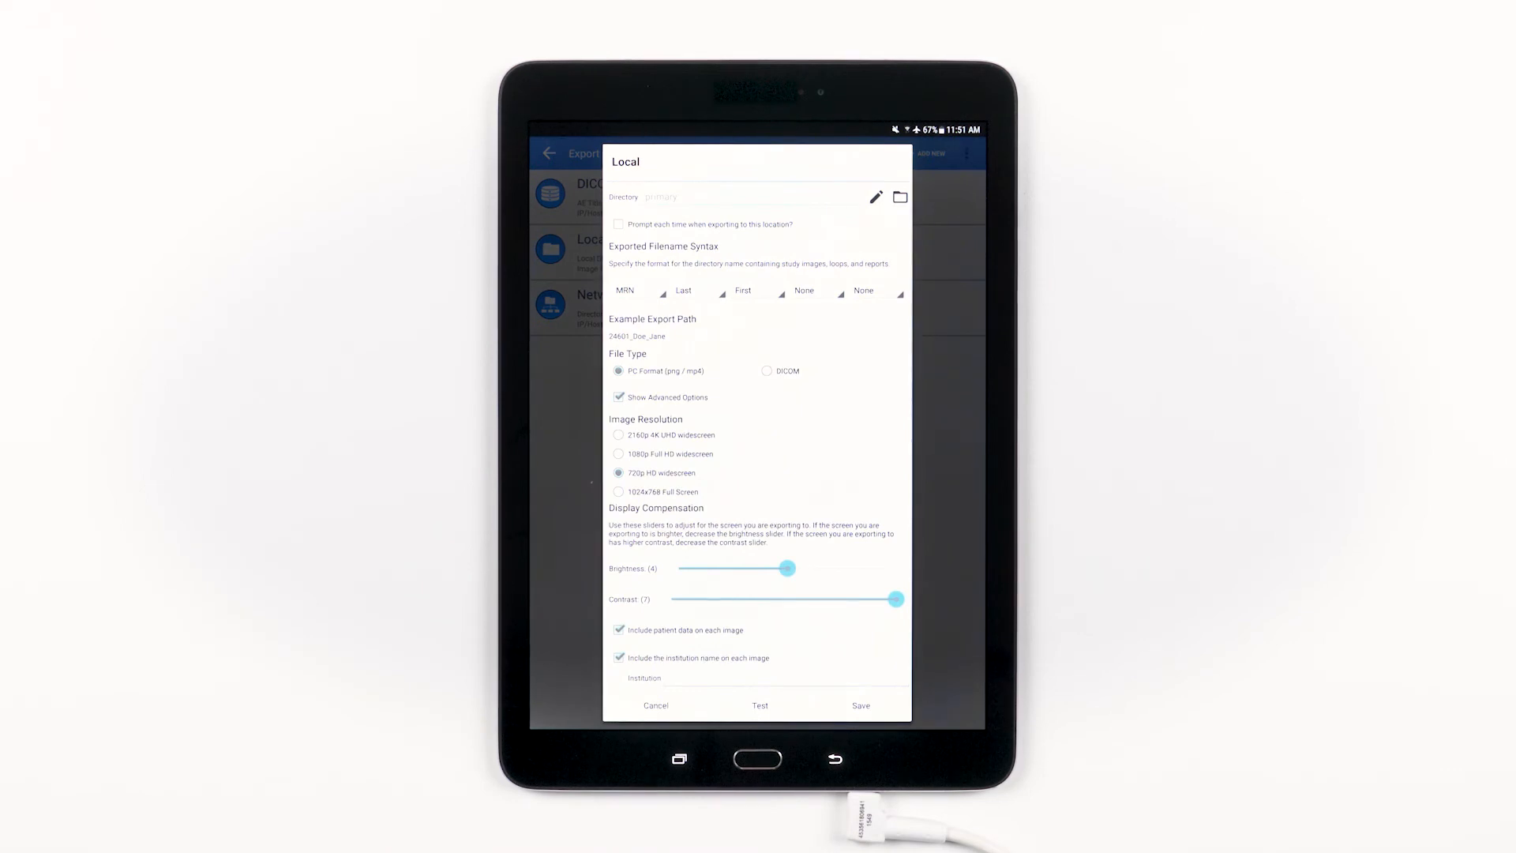
pyautogui.moveTo(541, 522)
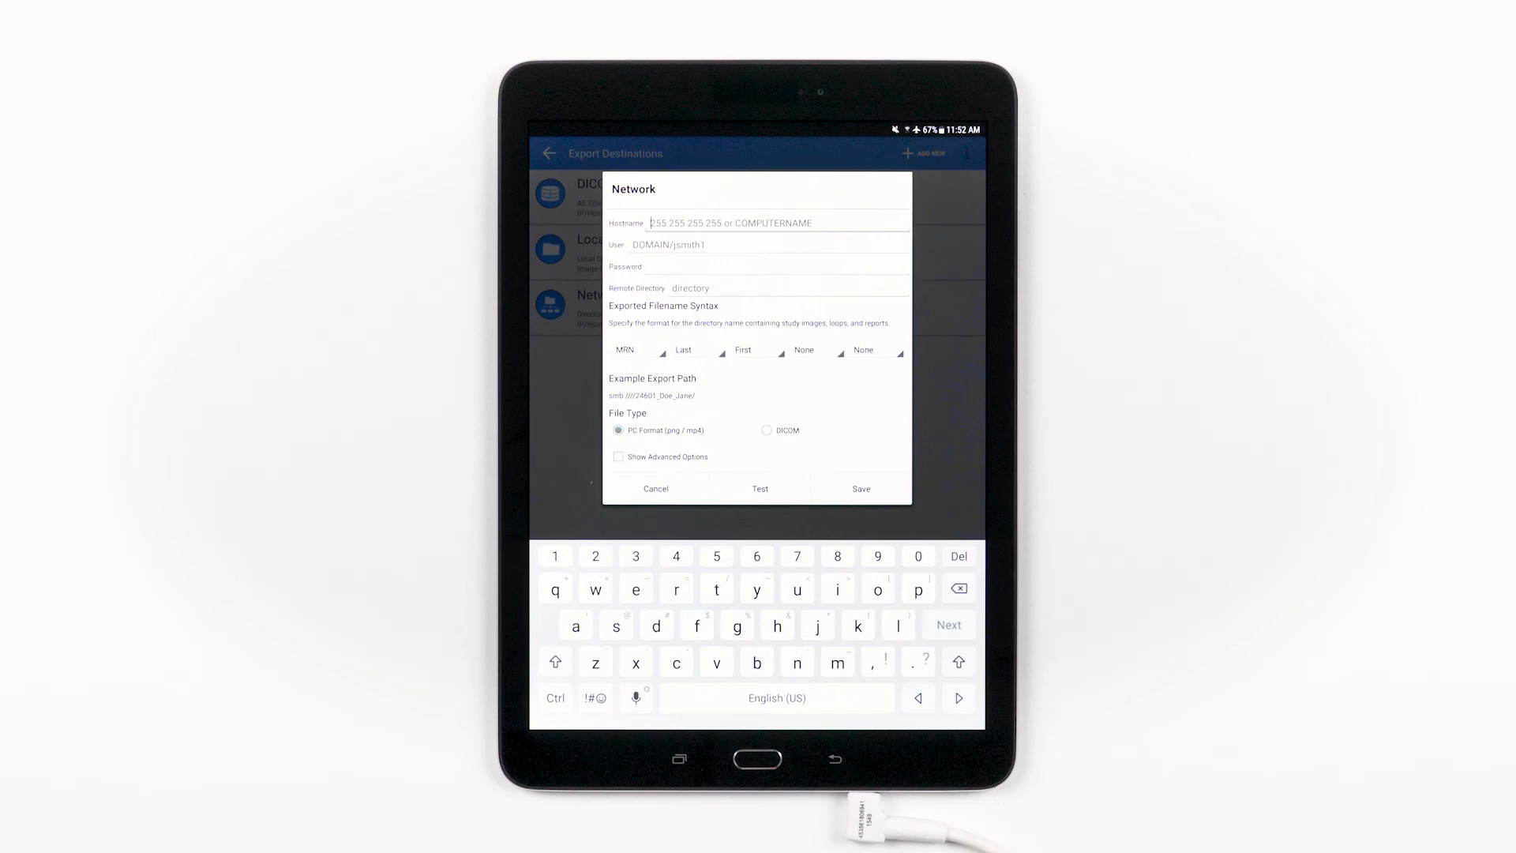
# - Cancel the Network settings and return to the Export Destinations list via the navigation drawer
pyautogui.click(656, 488)
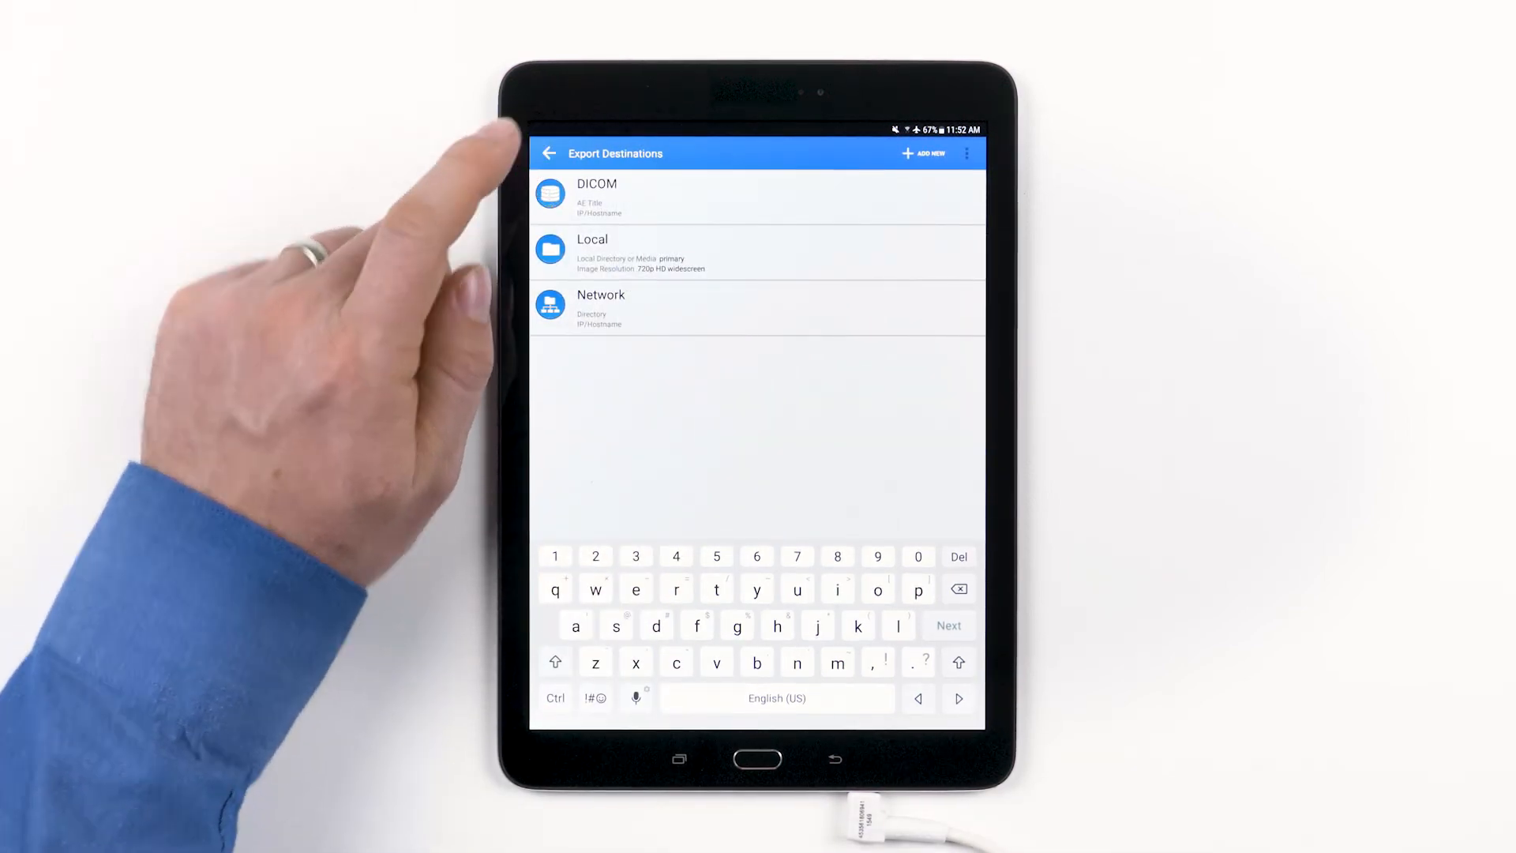
pyautogui.click(549, 152)
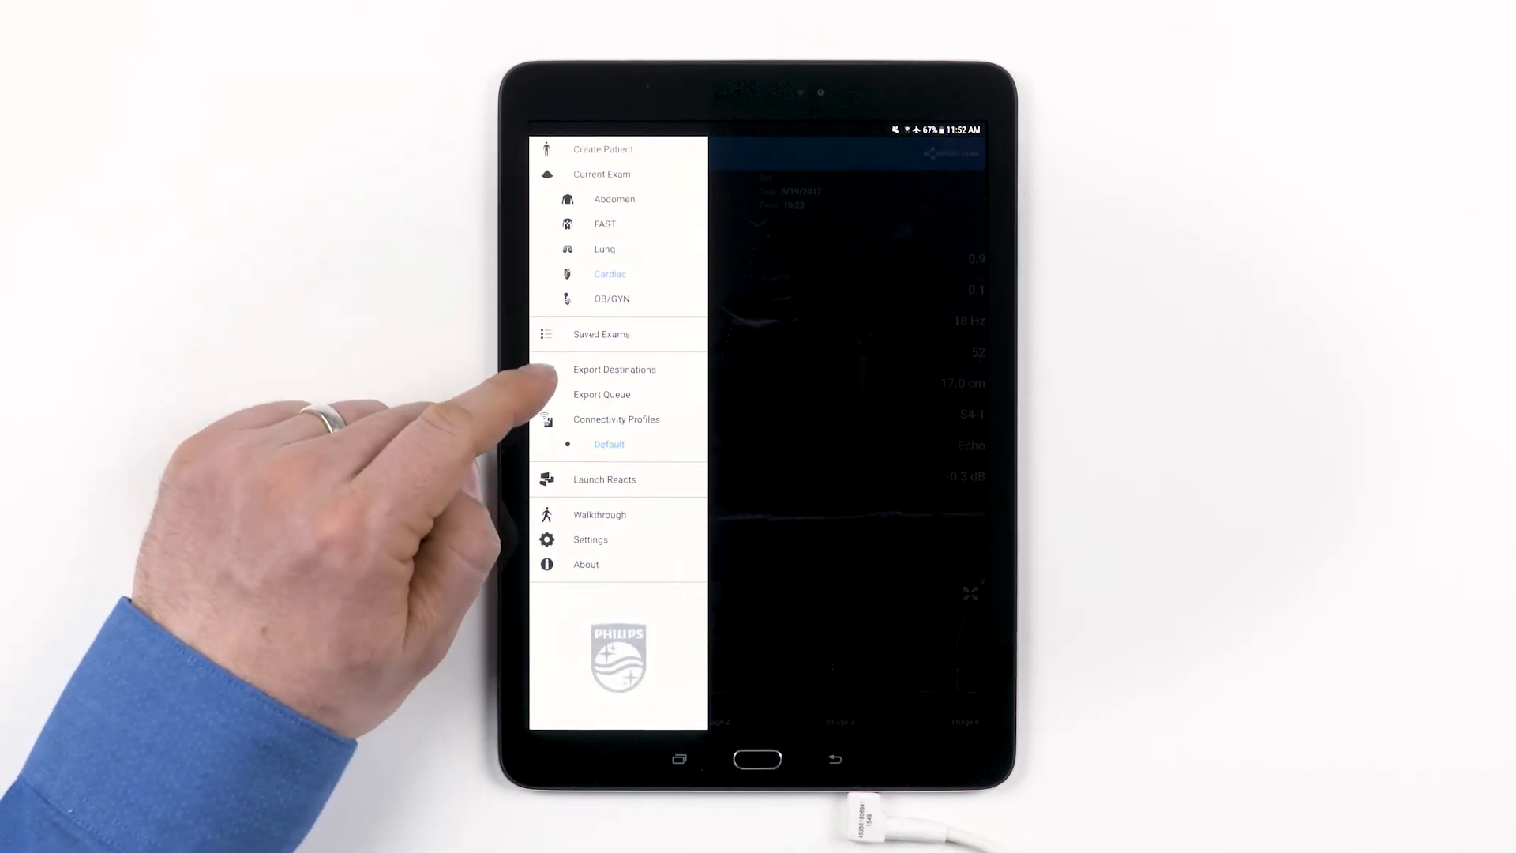
pyautogui.click(614, 370)
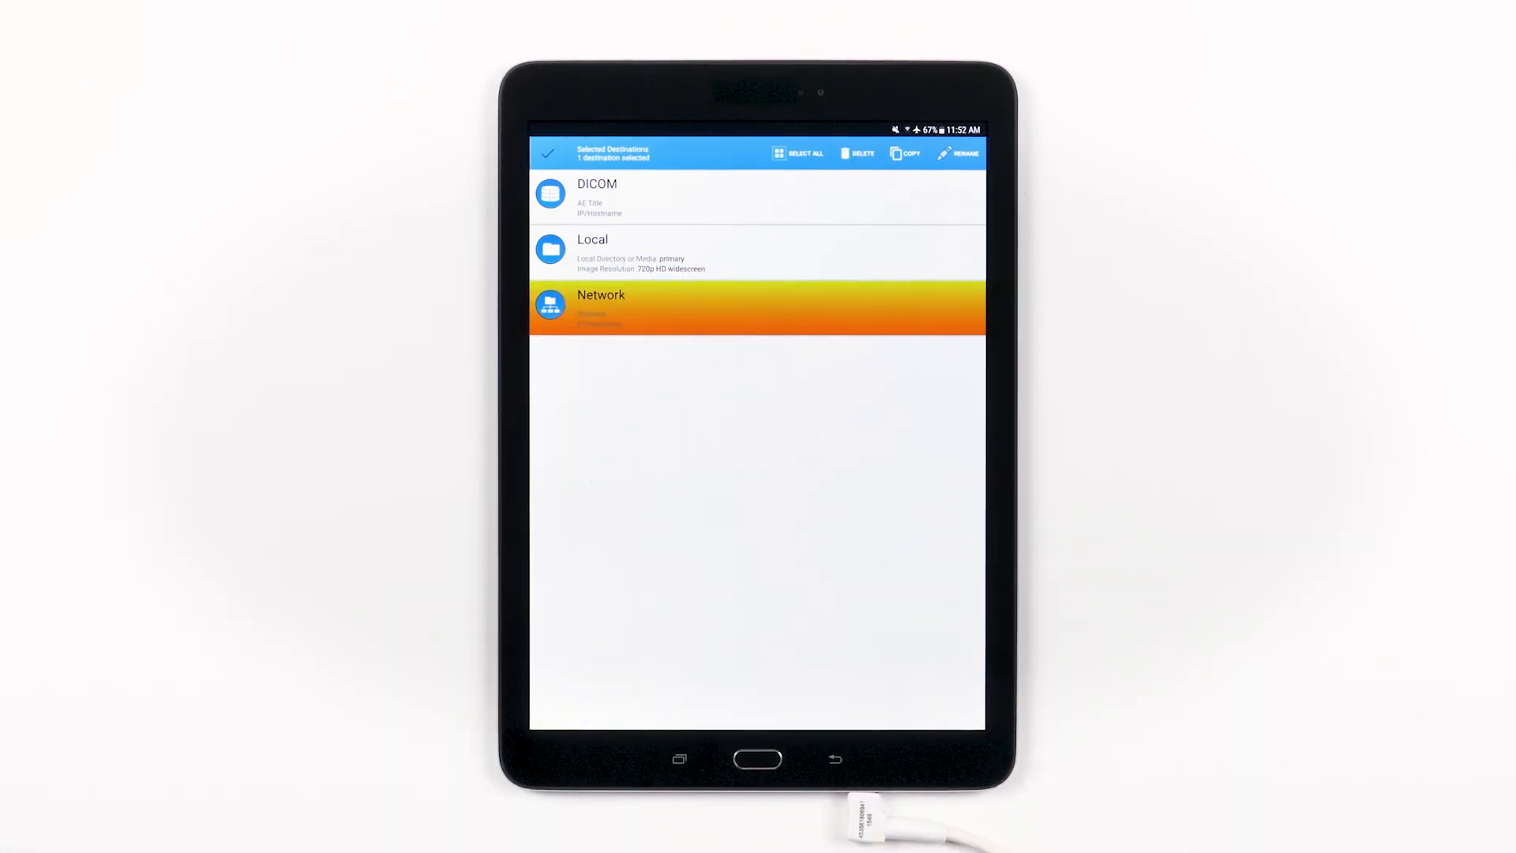
# - Select all destinations, then deselect DICOM so only Local and Network stay marked
pyautogui.click(757, 250)
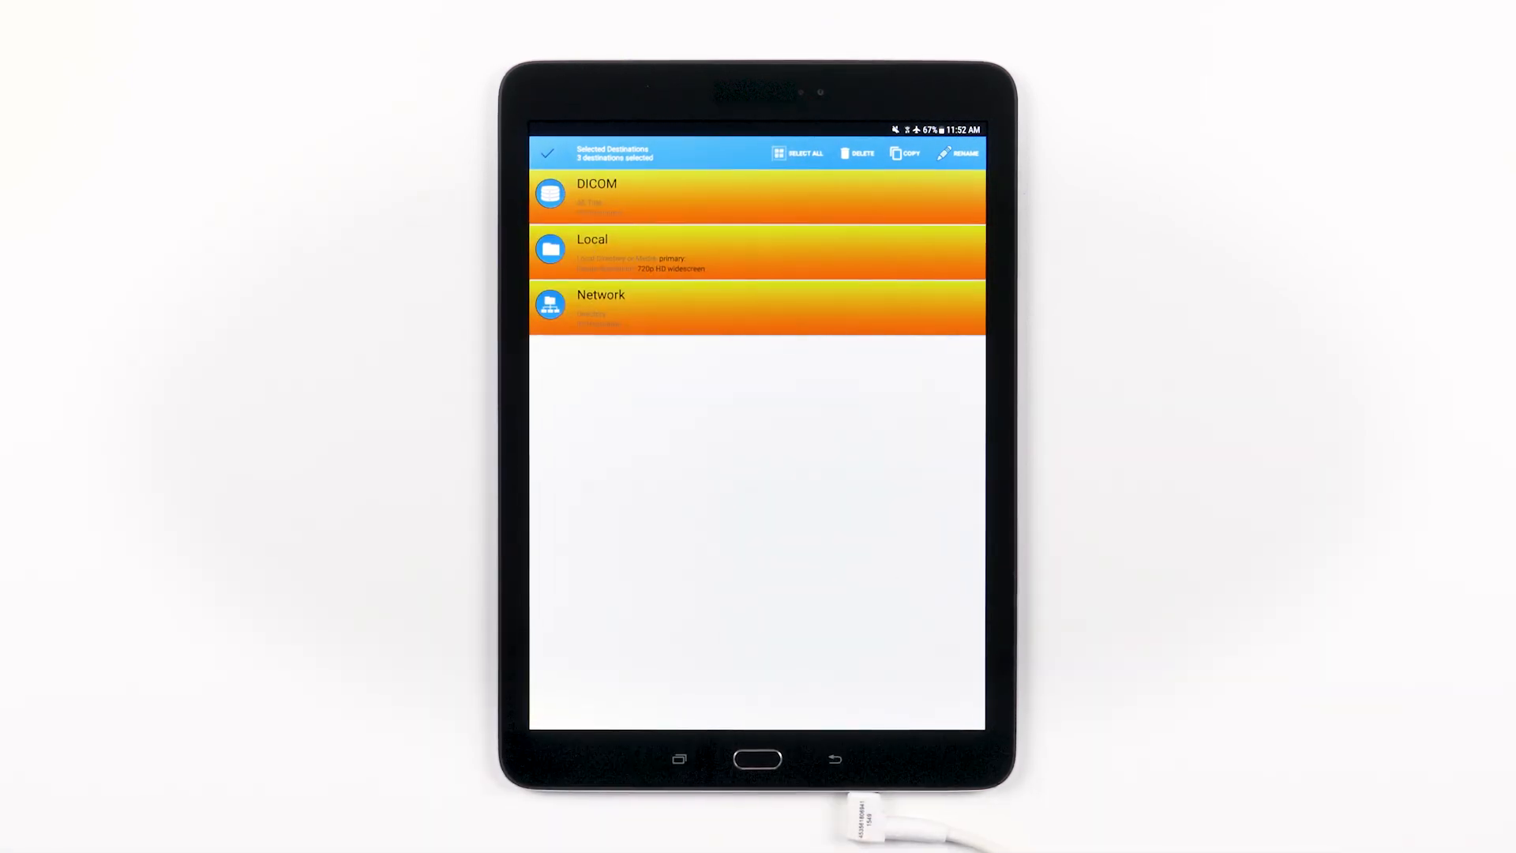
pyautogui.click(758, 194)
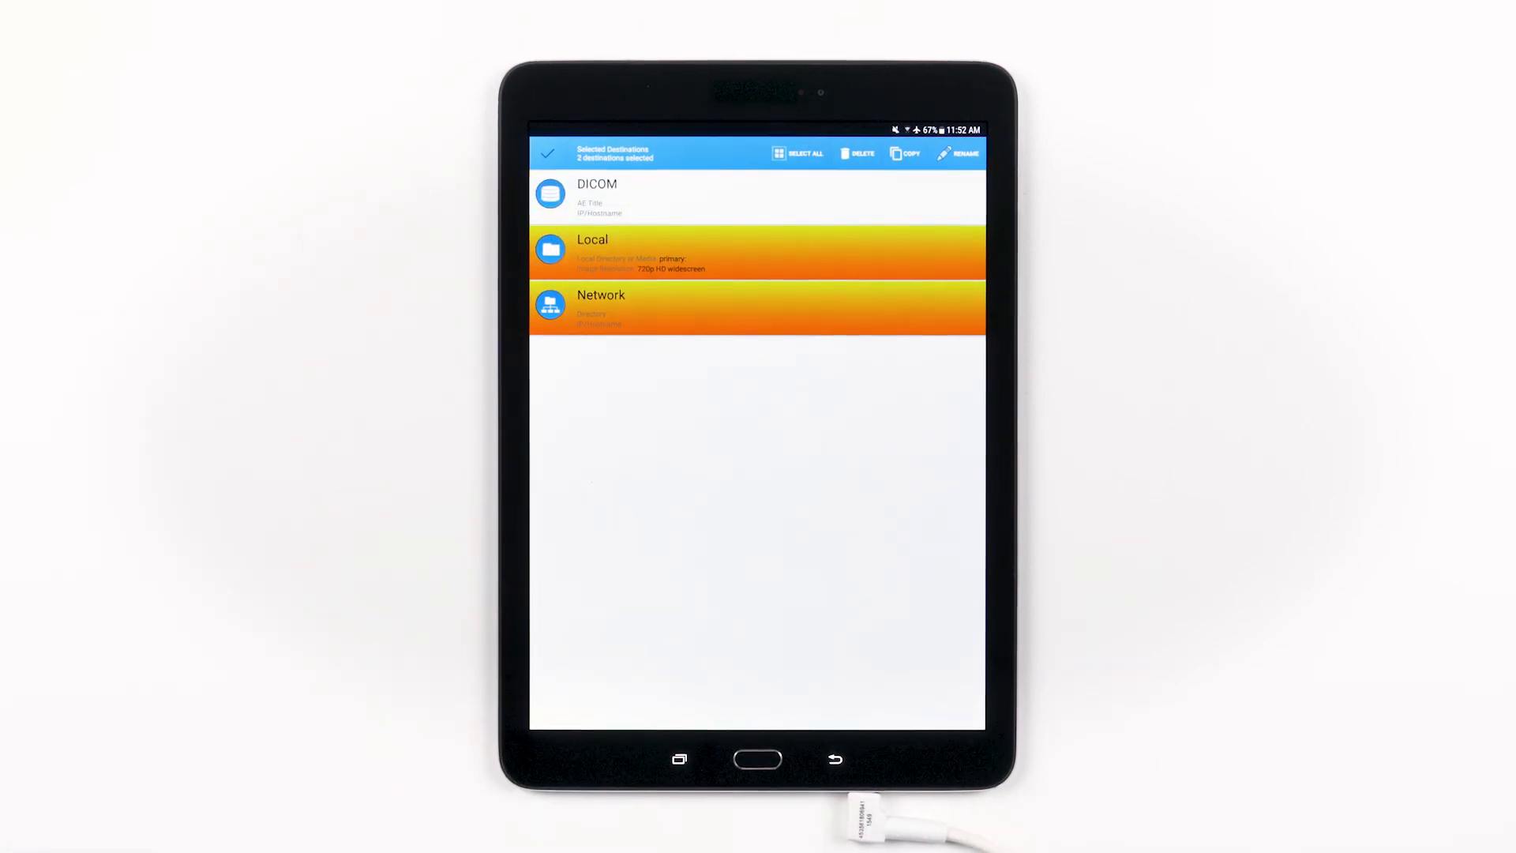